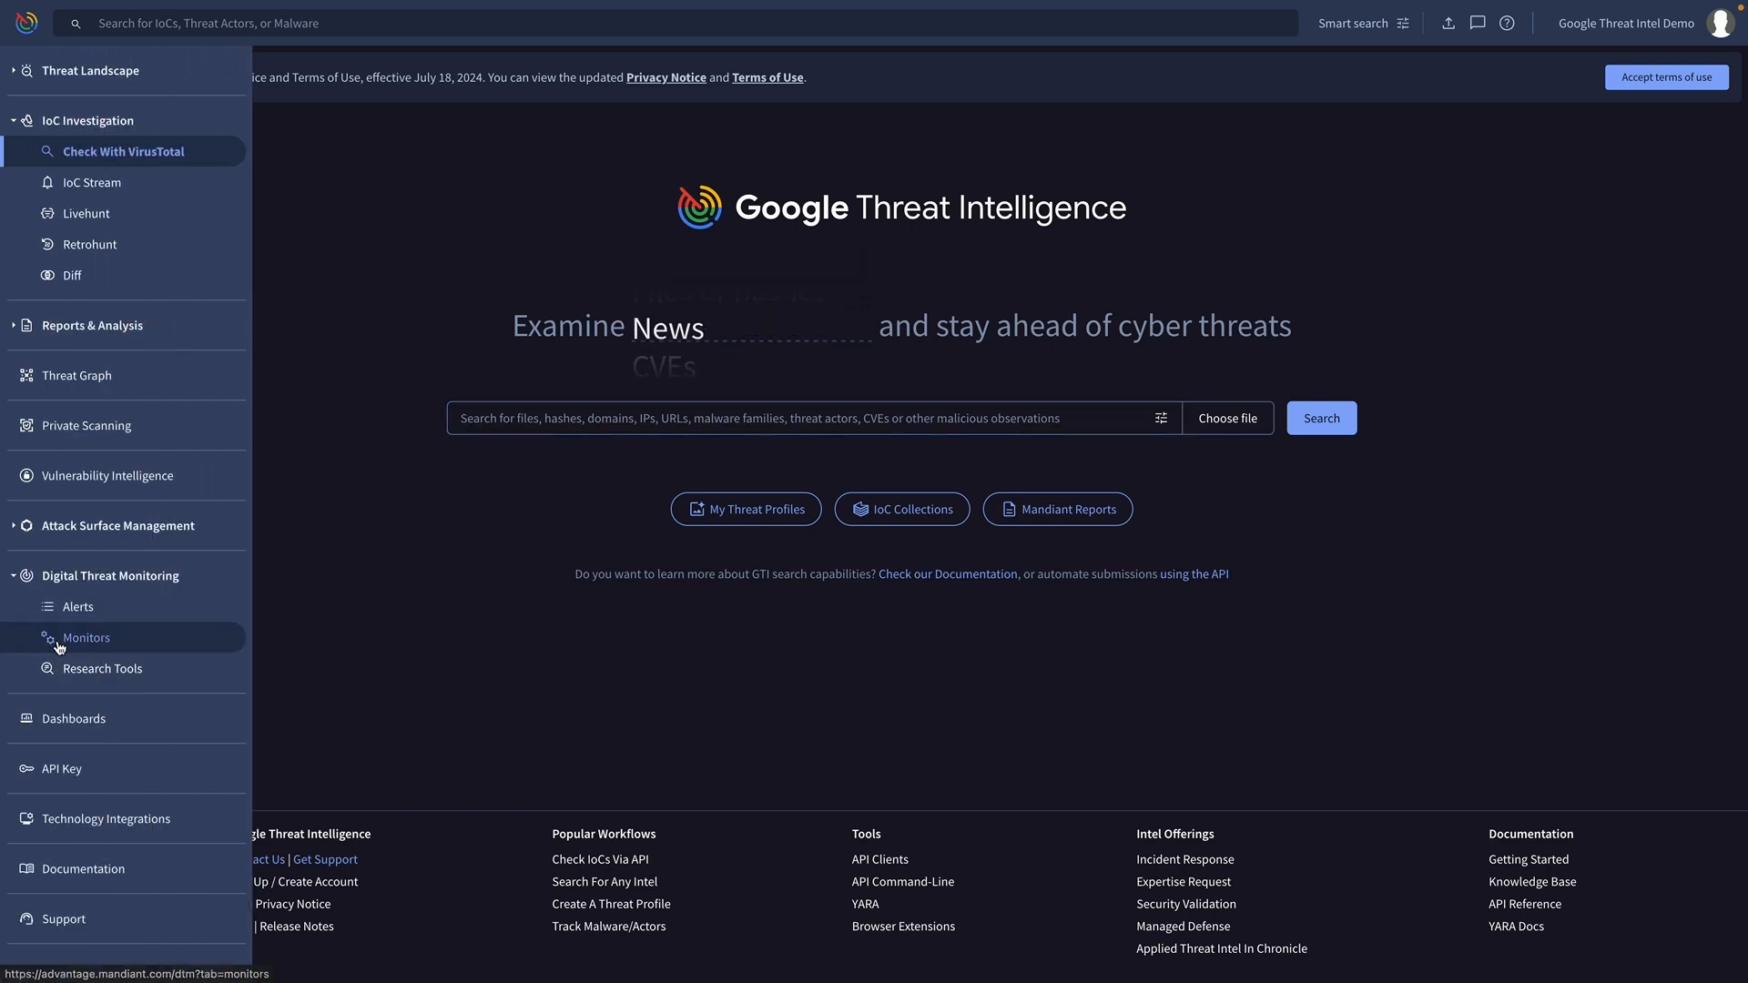
- Start a Compromised Credentials monitor with a name and domains, then return to the Monitors list
left_click(86, 637)
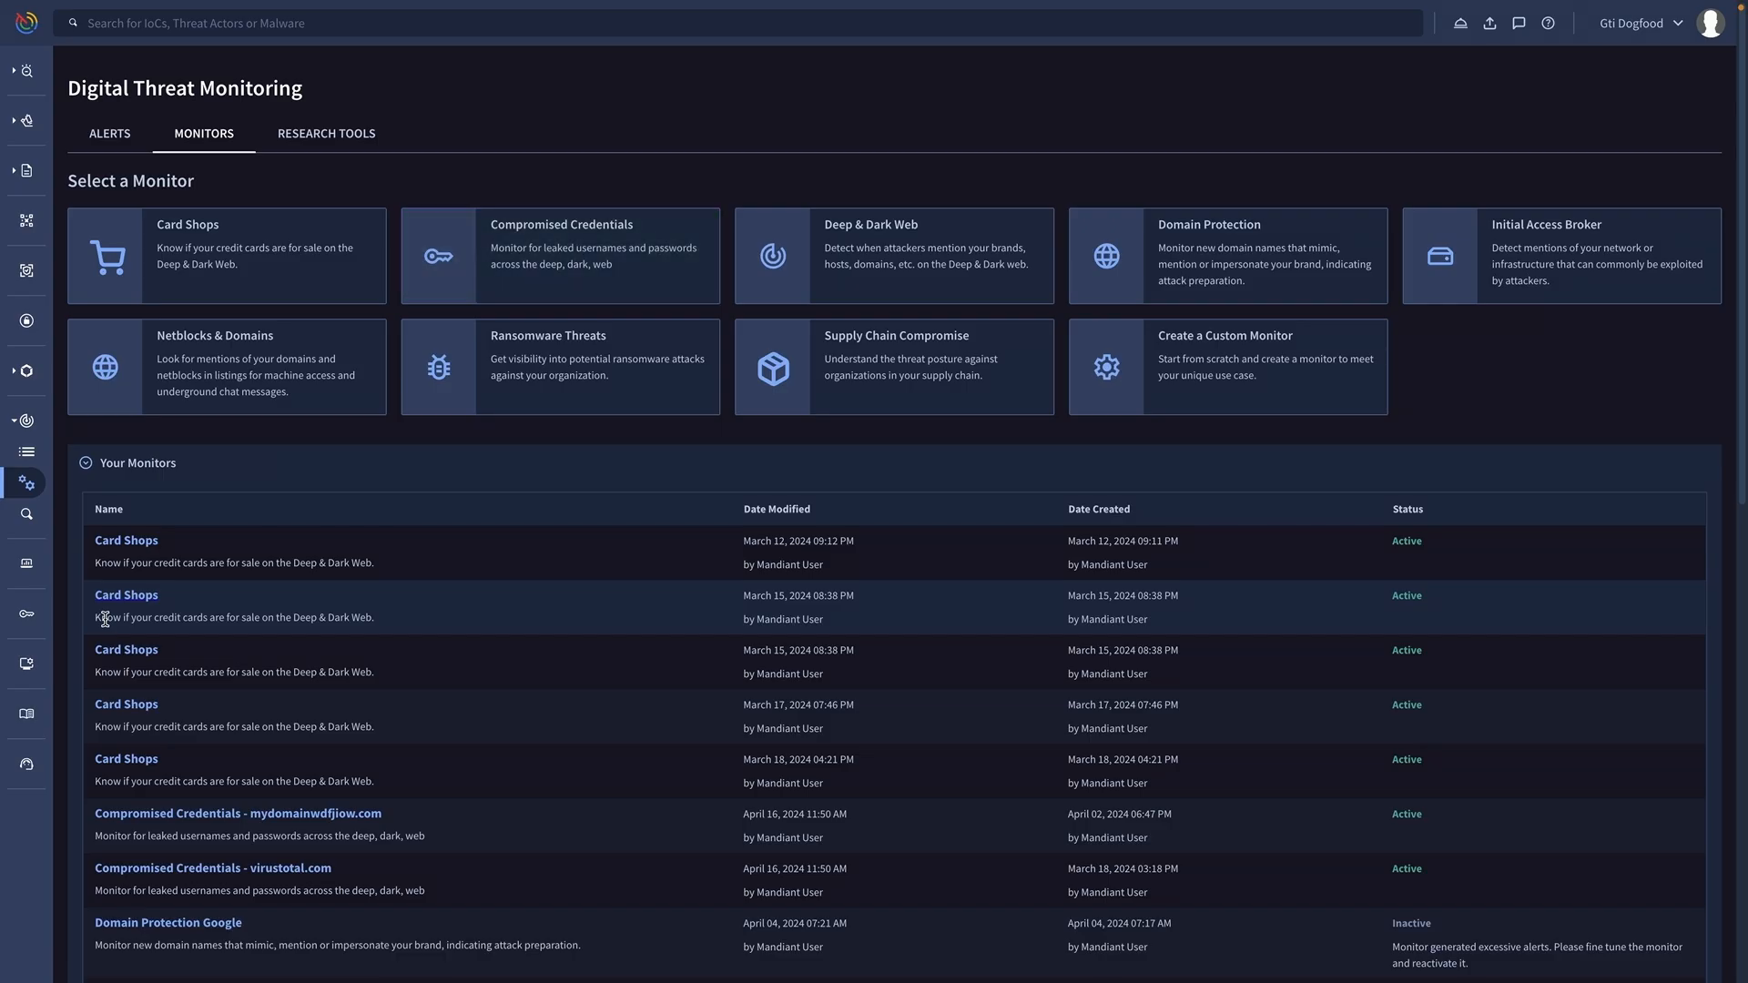
mouse_move(1227, 255)
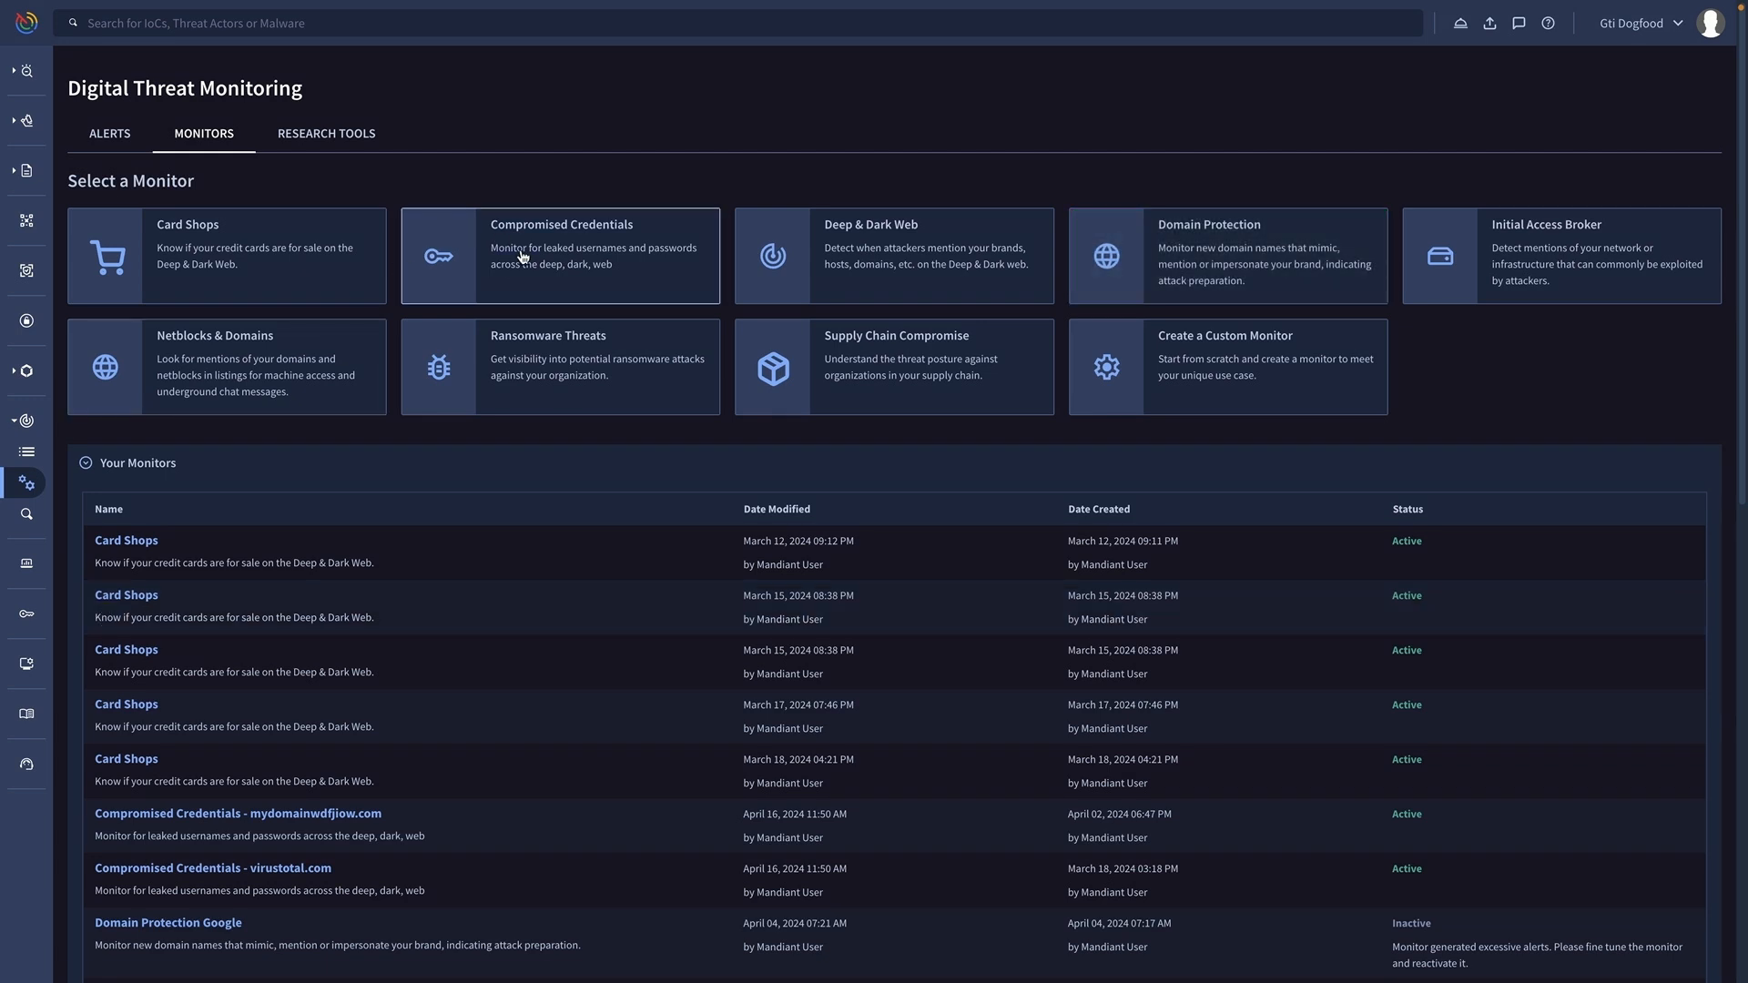
left_click(559, 255)
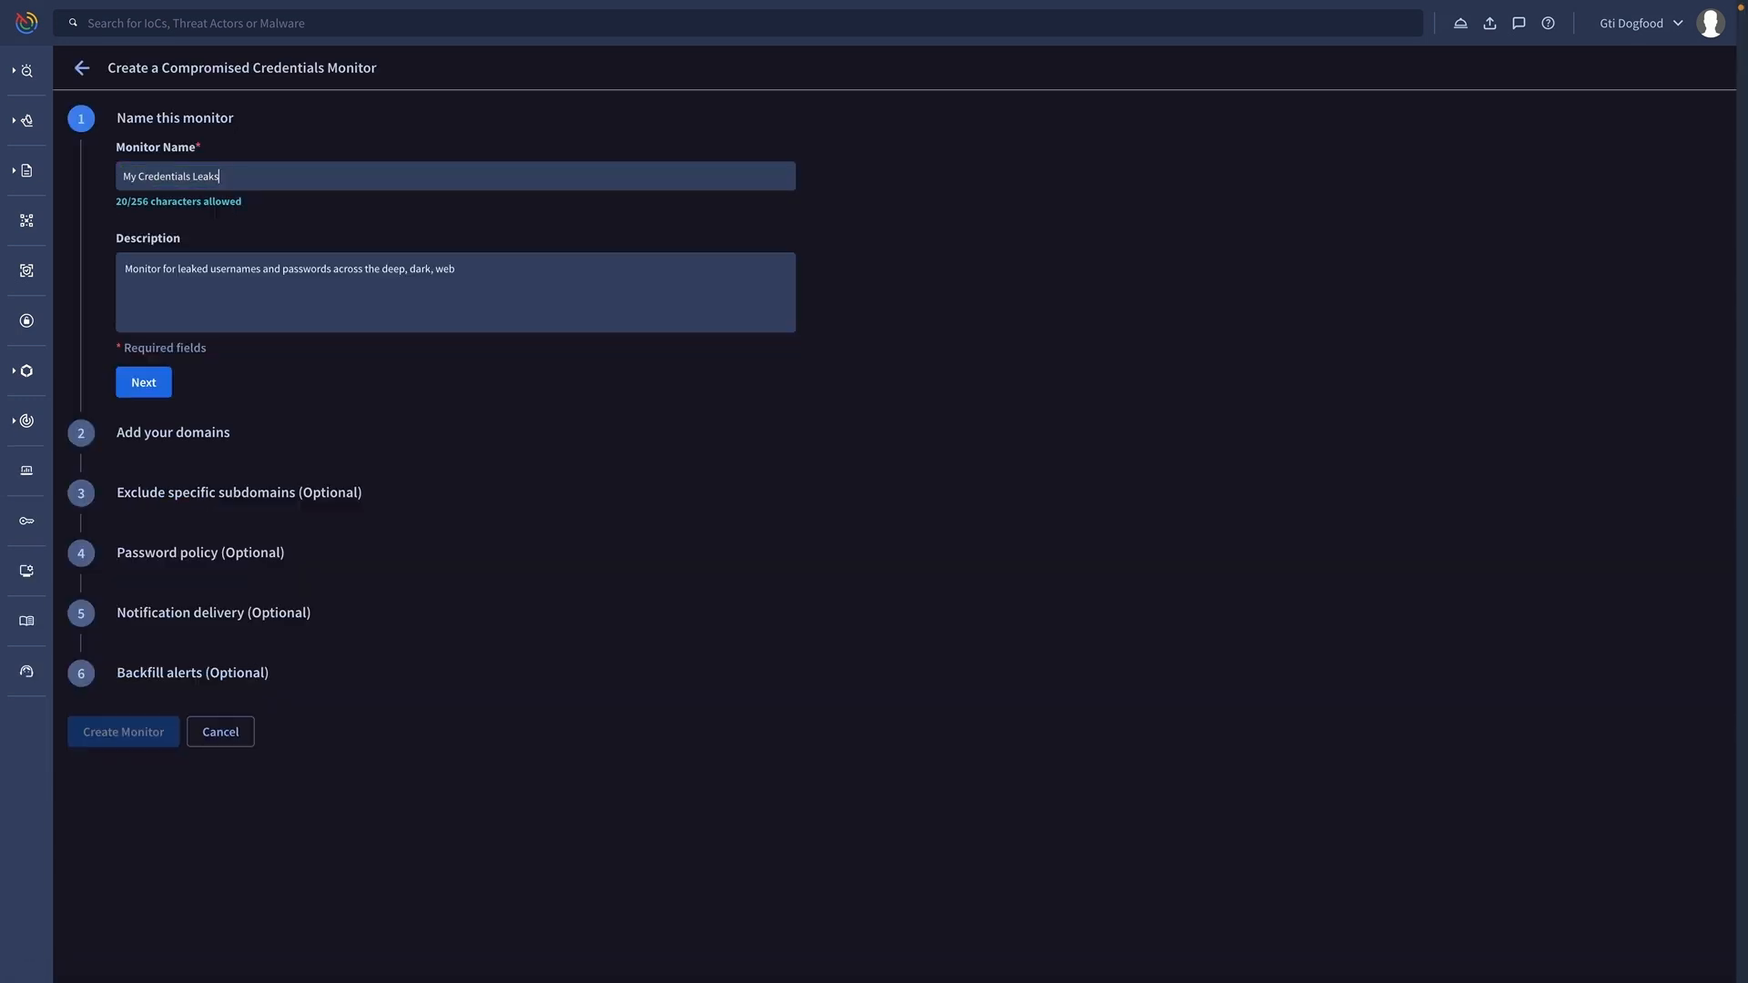
left_click(142, 383)
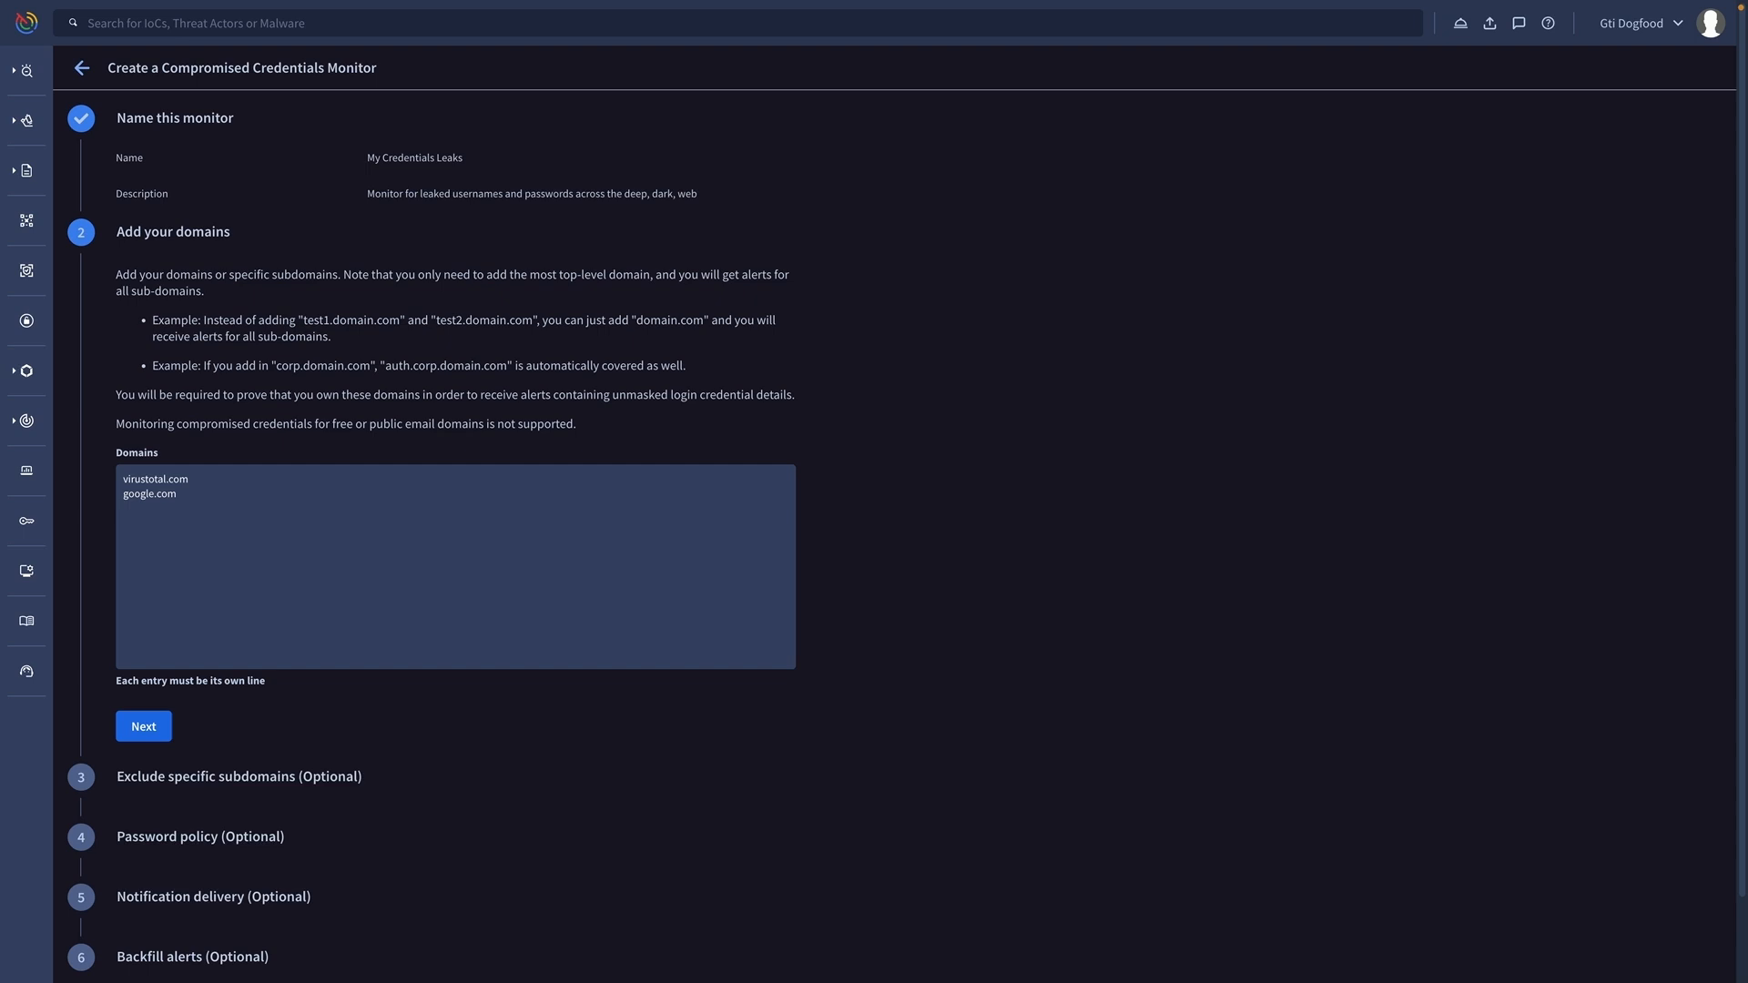
left_click(142, 725)
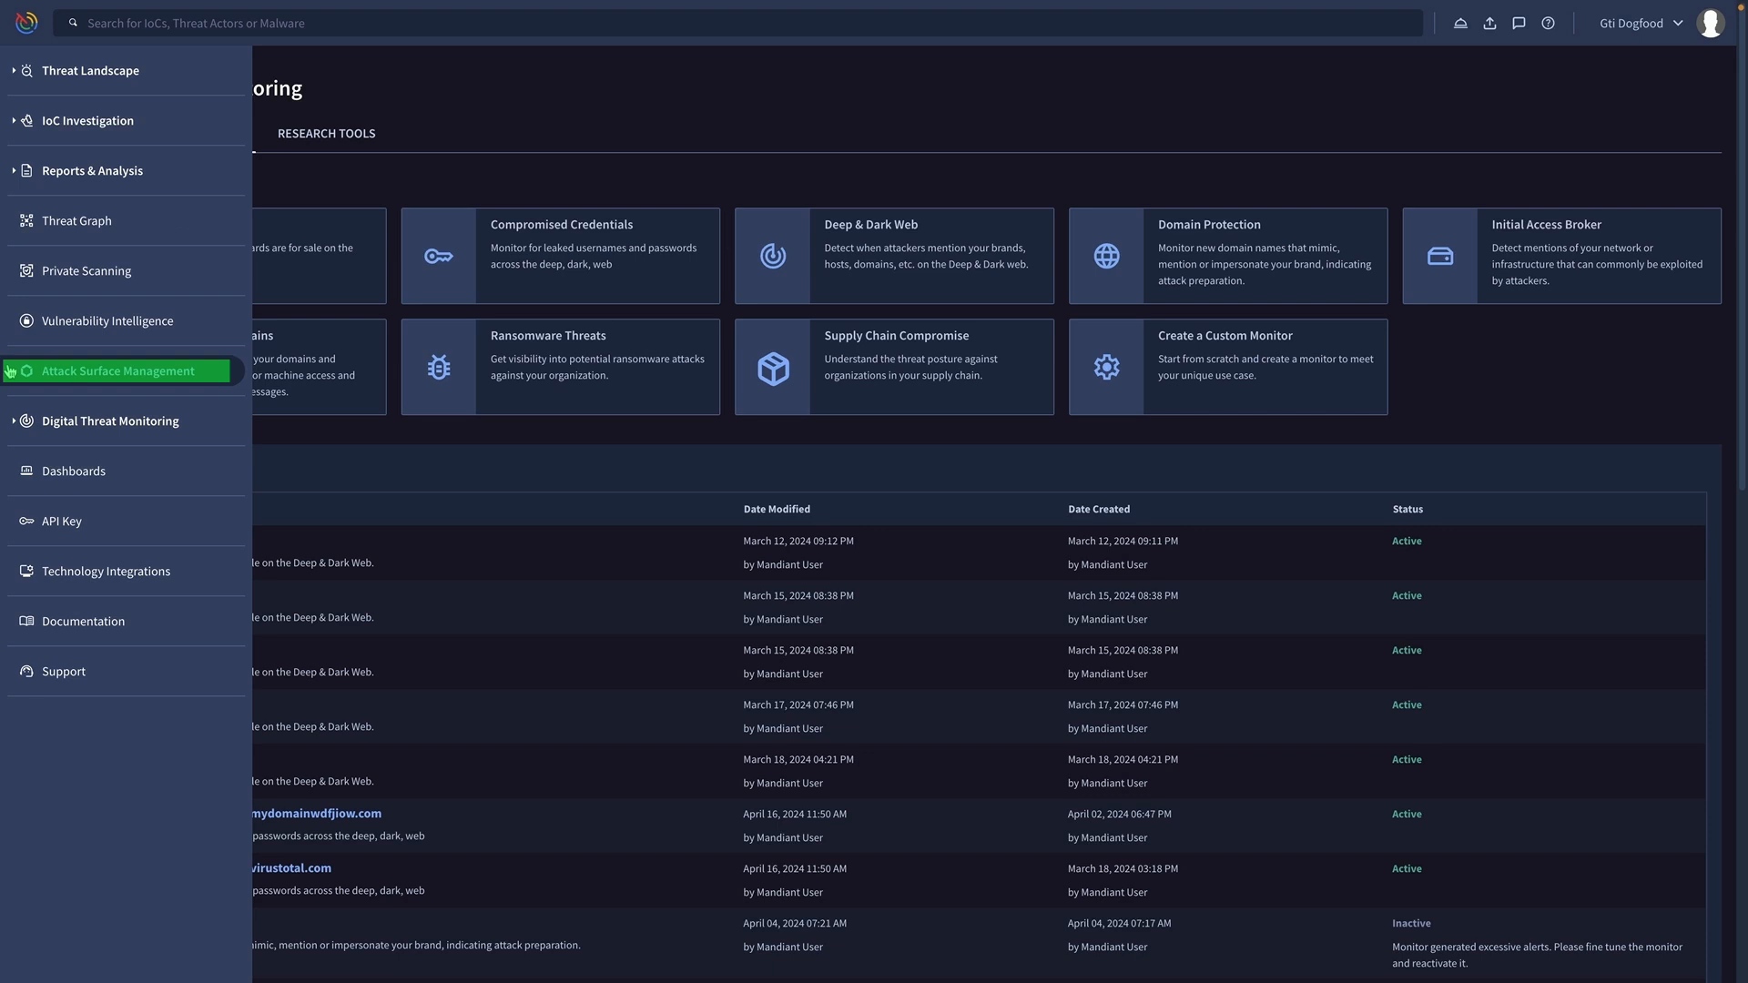
- Create and run a new repositories collection in Attack Surface Management, then look up the paypal.com/signin URL
left_click(117, 372)
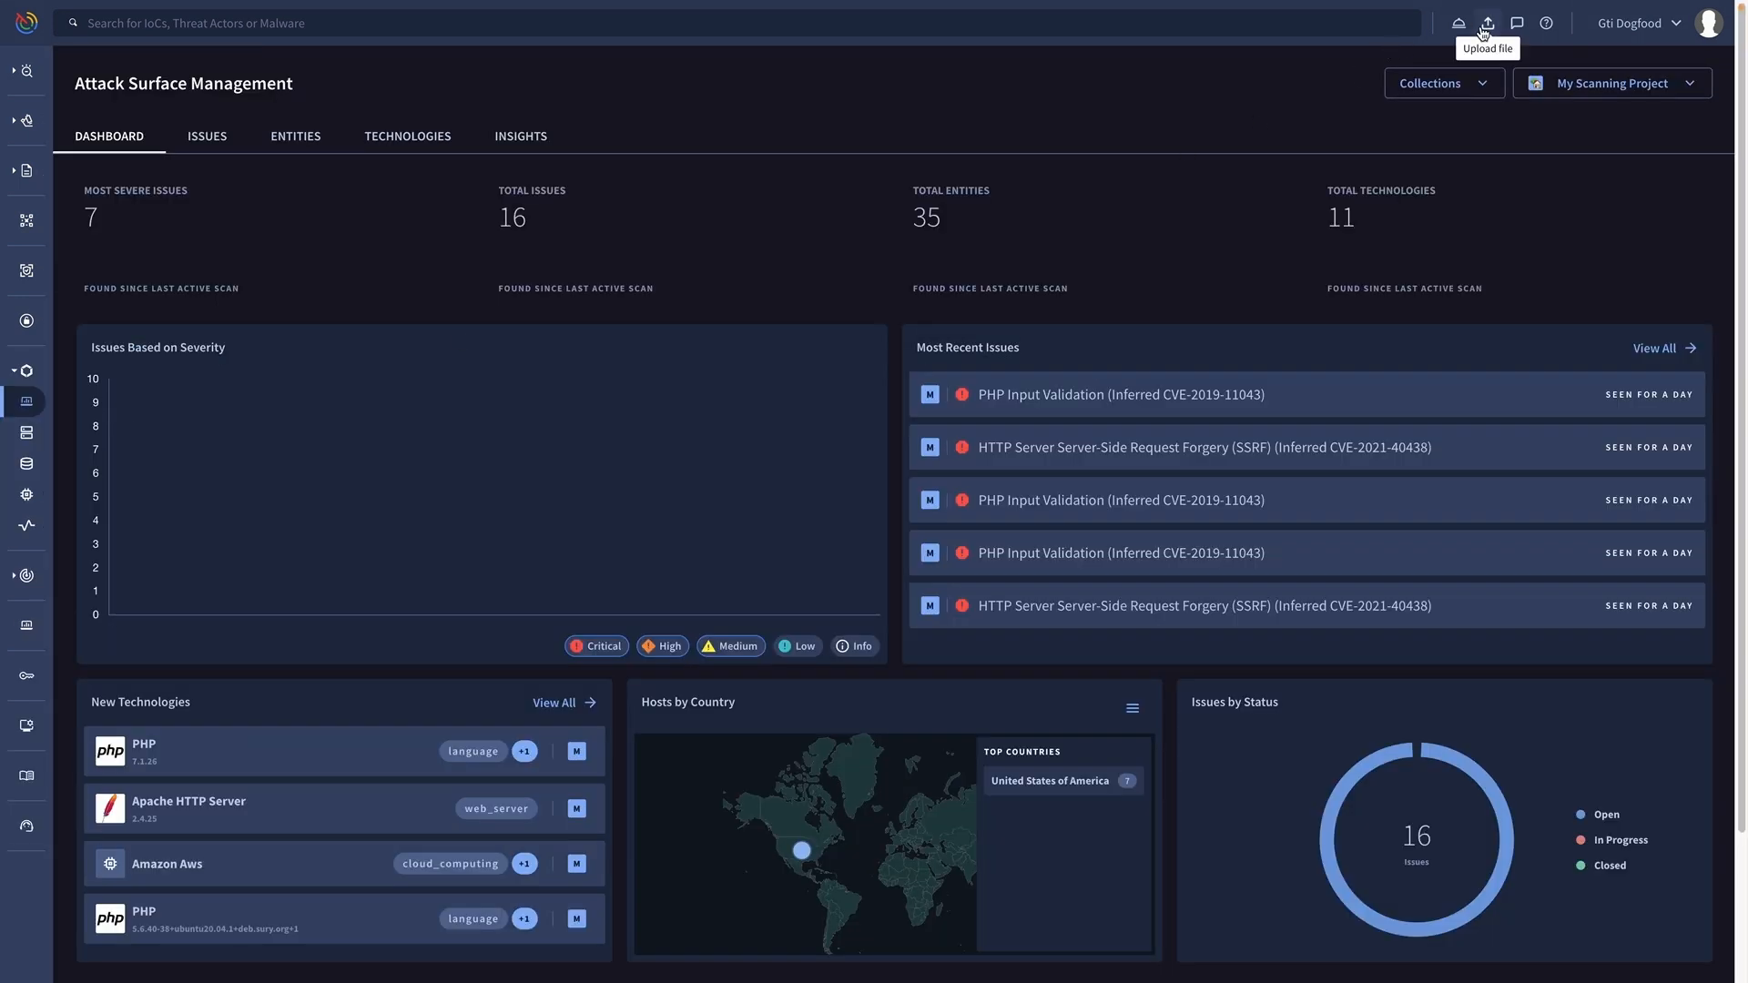
left_click(1443, 83)
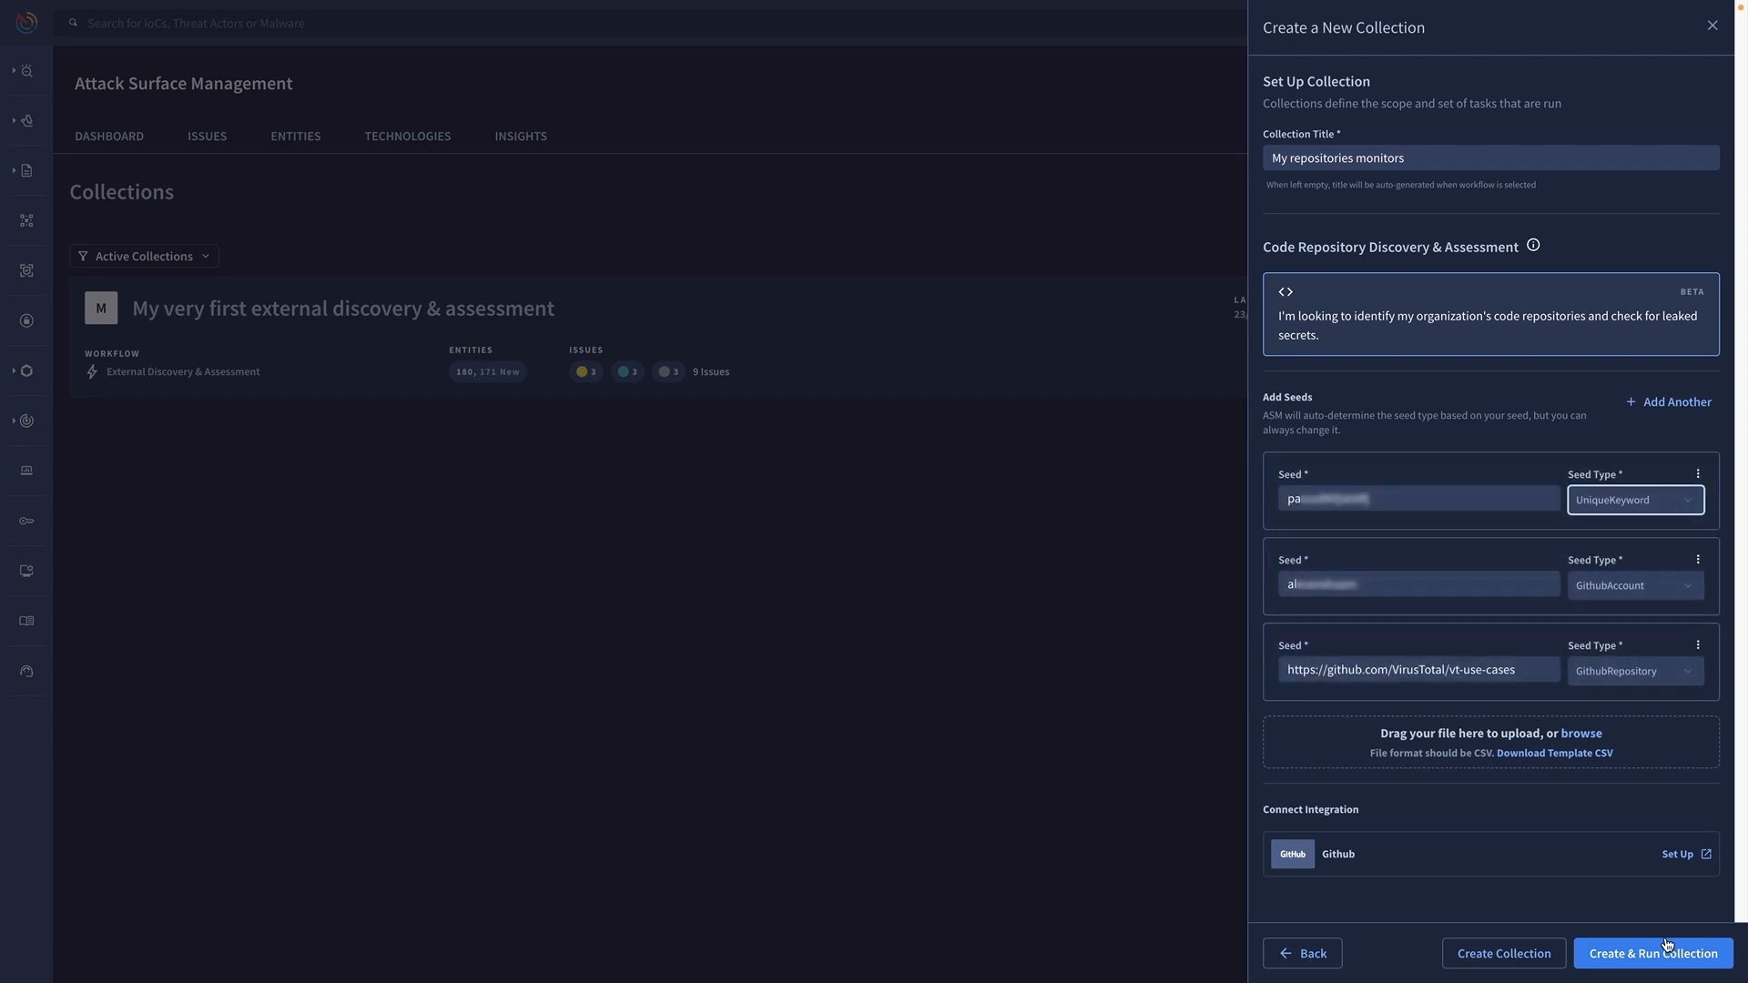
left_click(1659, 954)
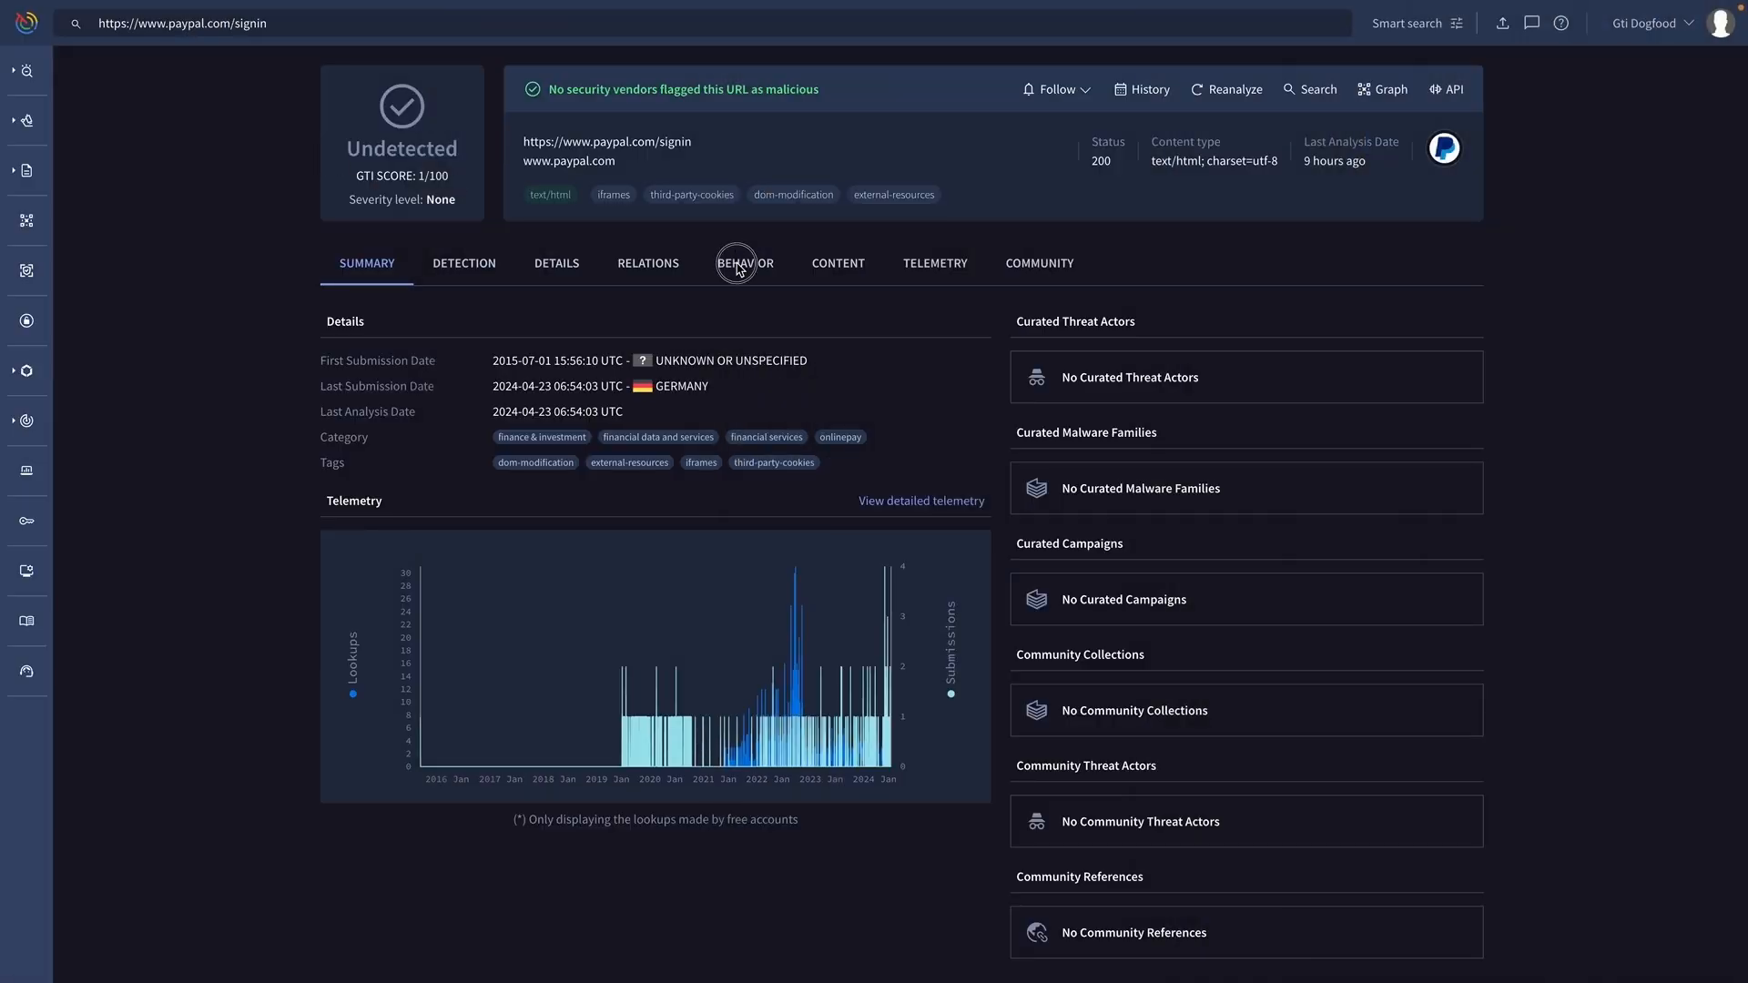
- Review the URL's behaviour and details, then pivot on its favicon dhash to a related glitch.me phishing page
left_click(745, 262)
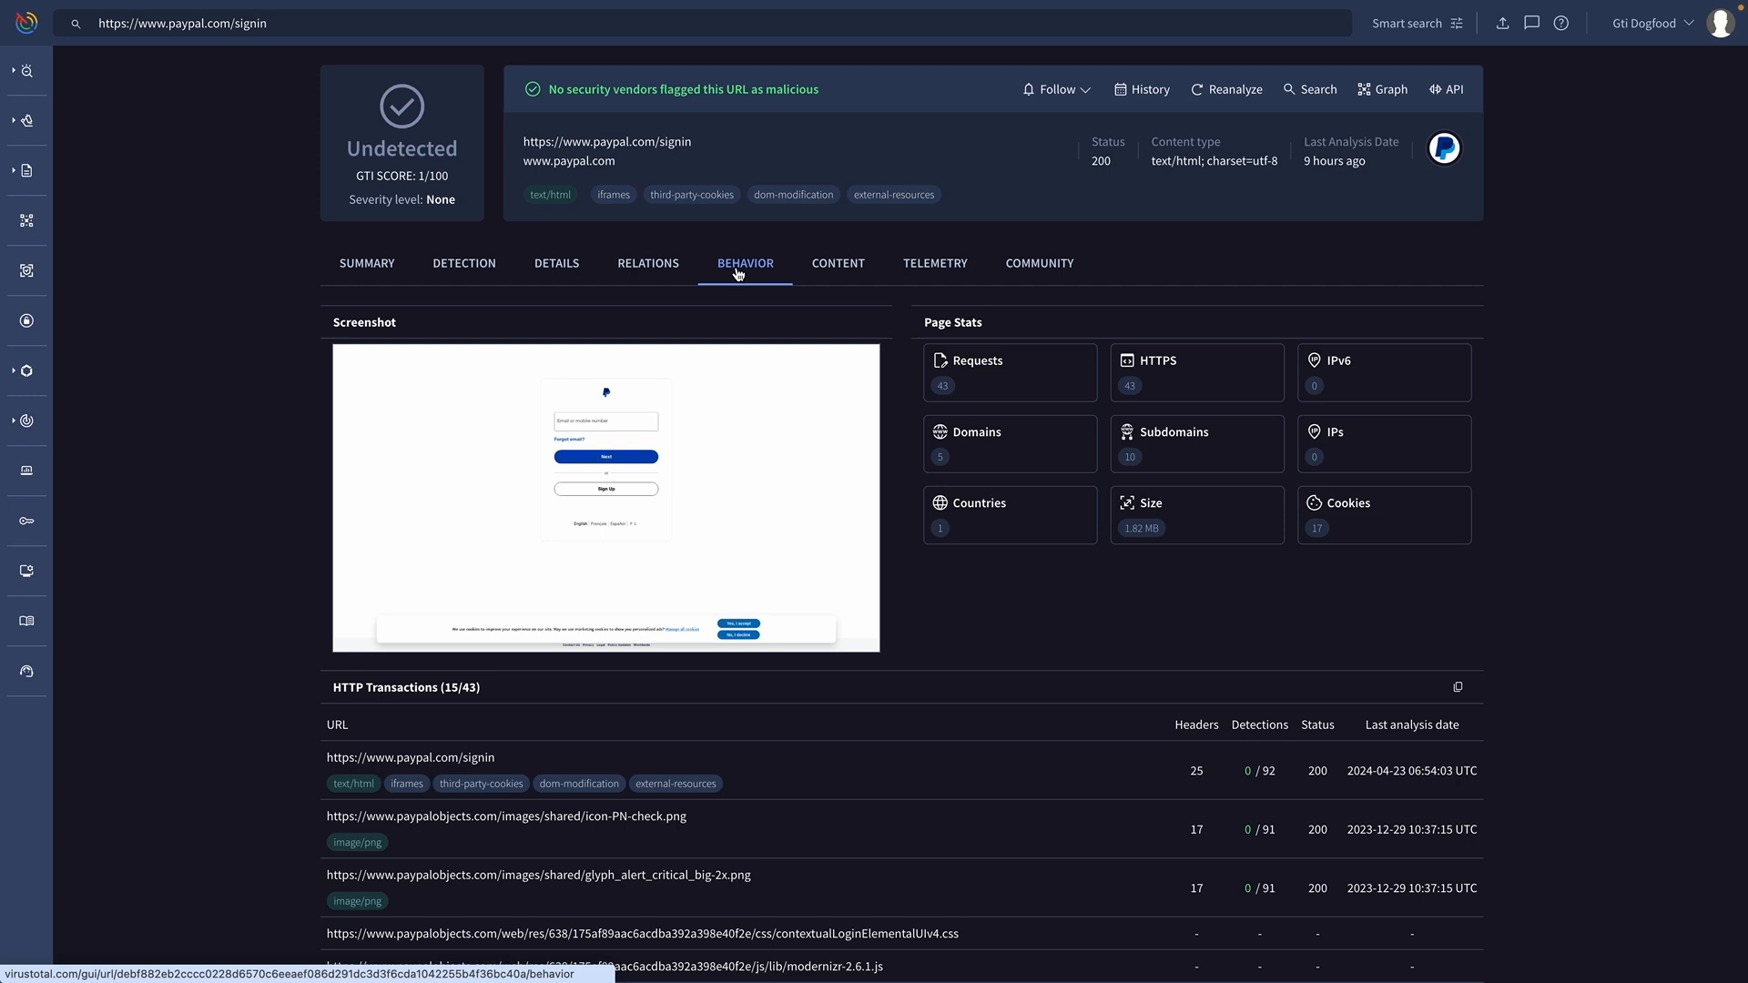
mouse_move(721, 276)
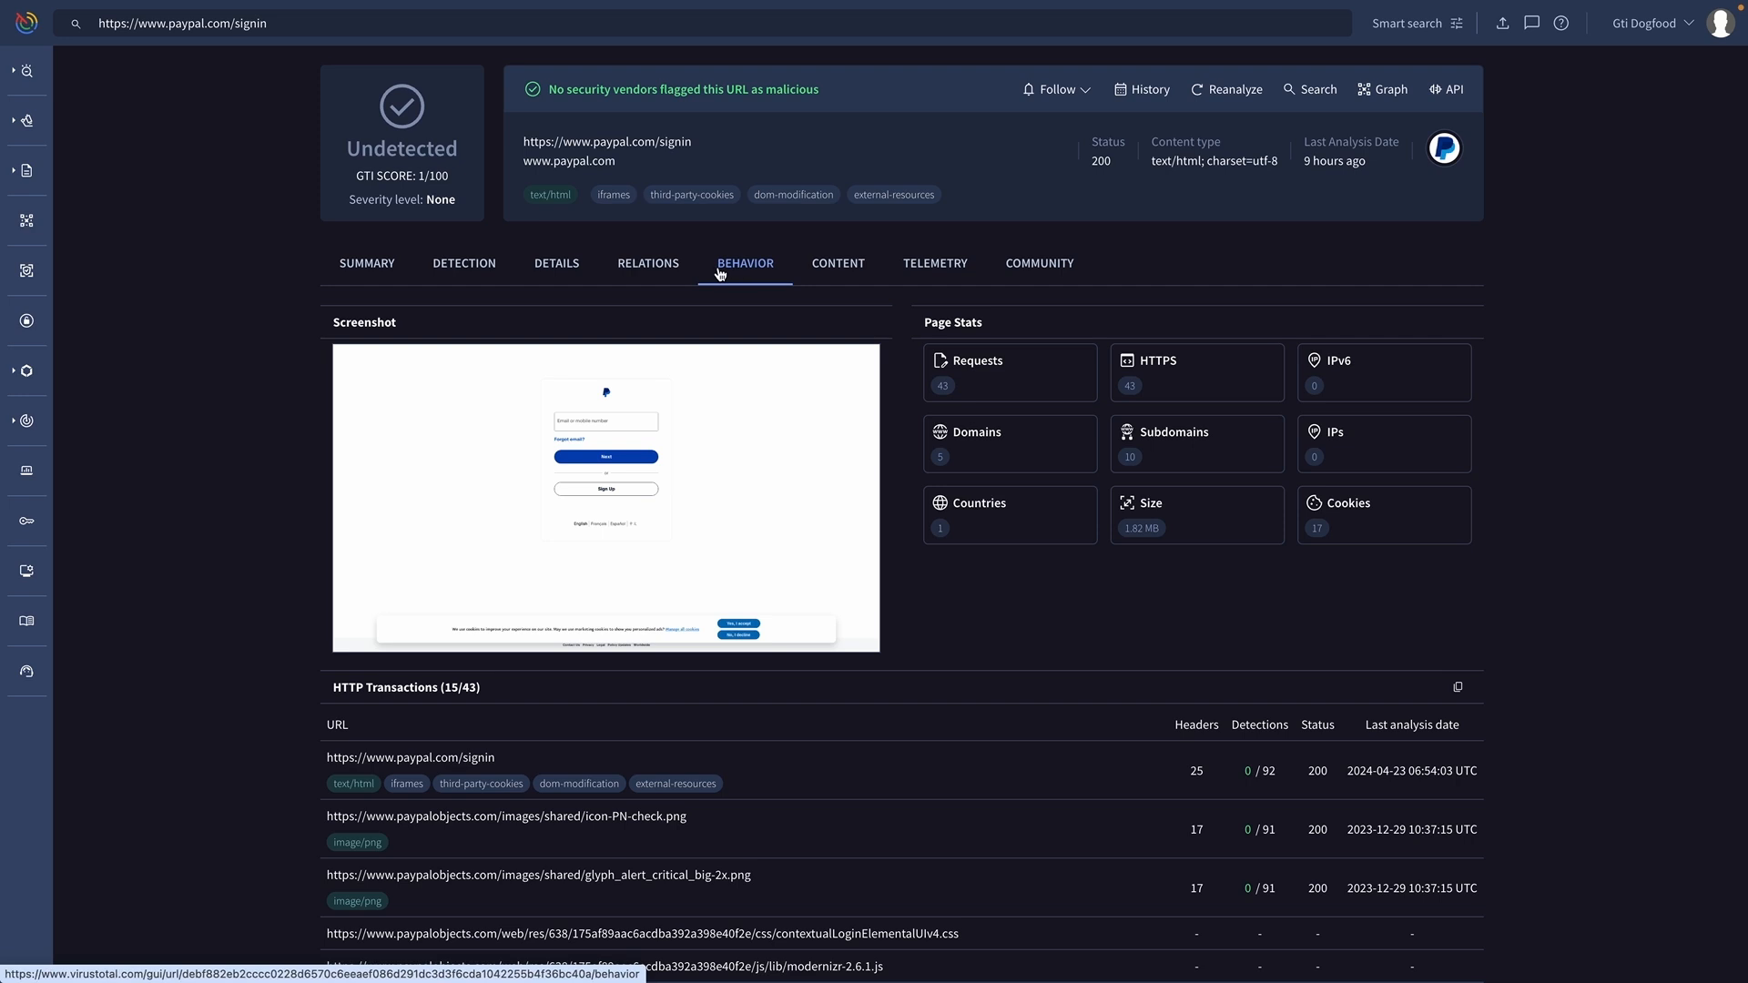
left_click(557, 262)
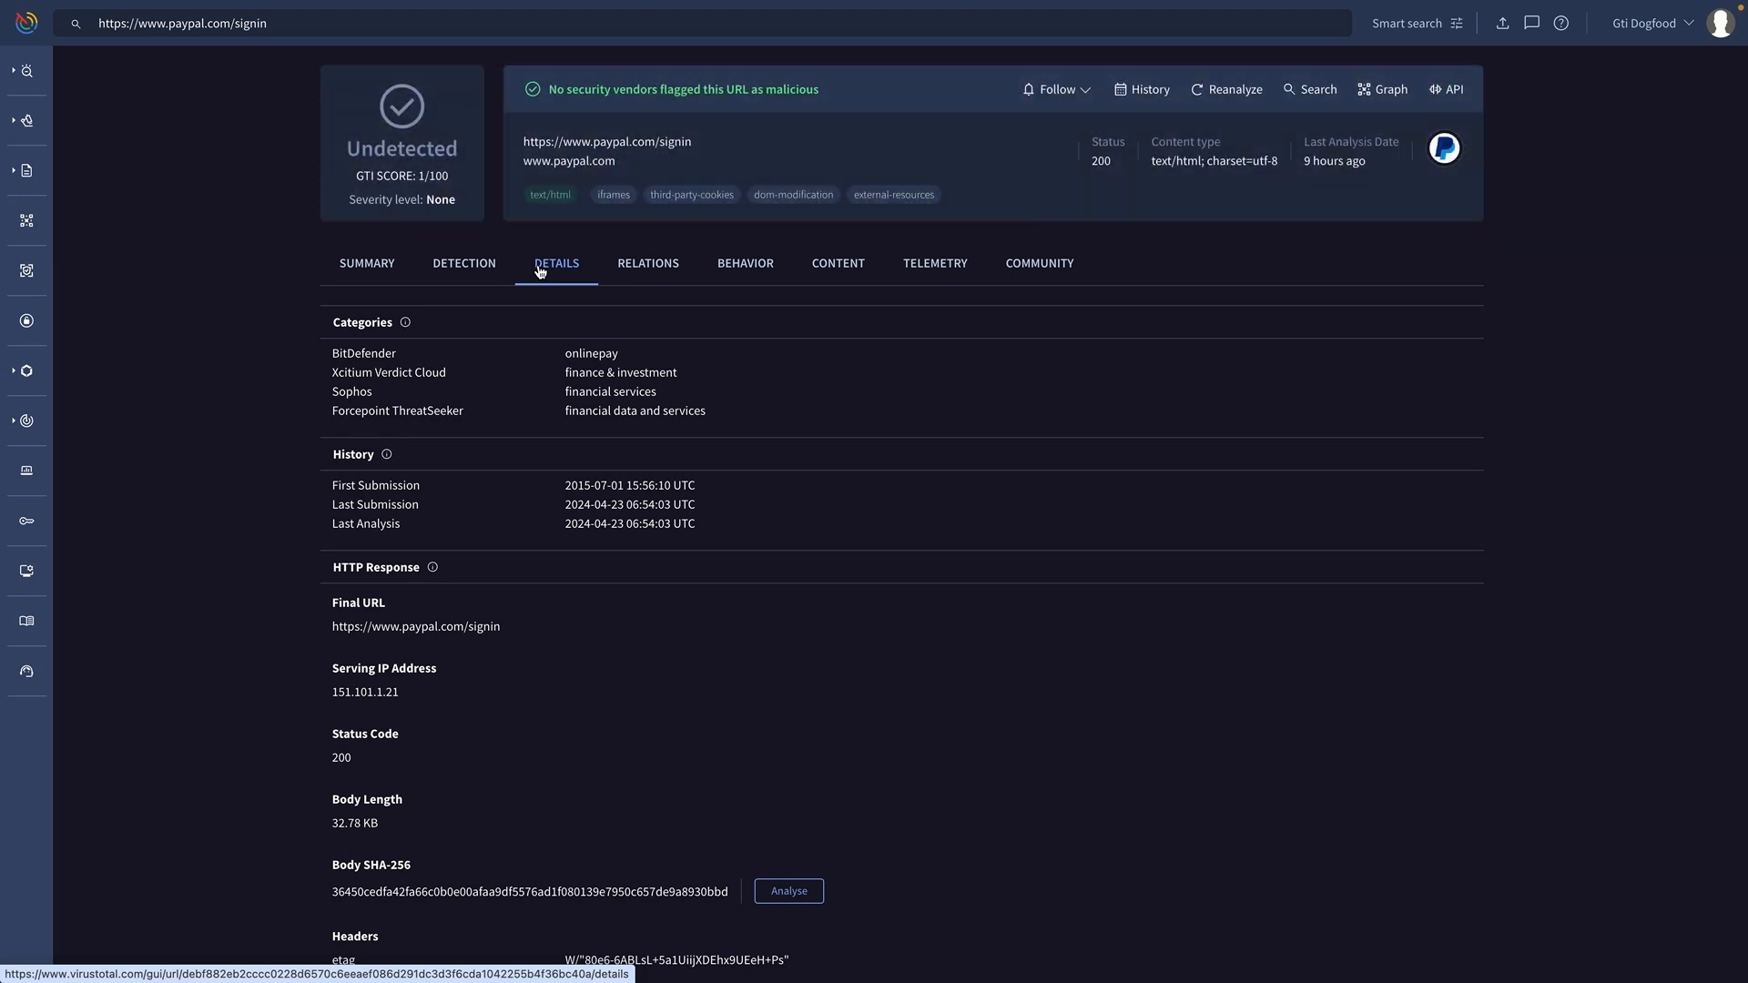
scroll("down", 3)
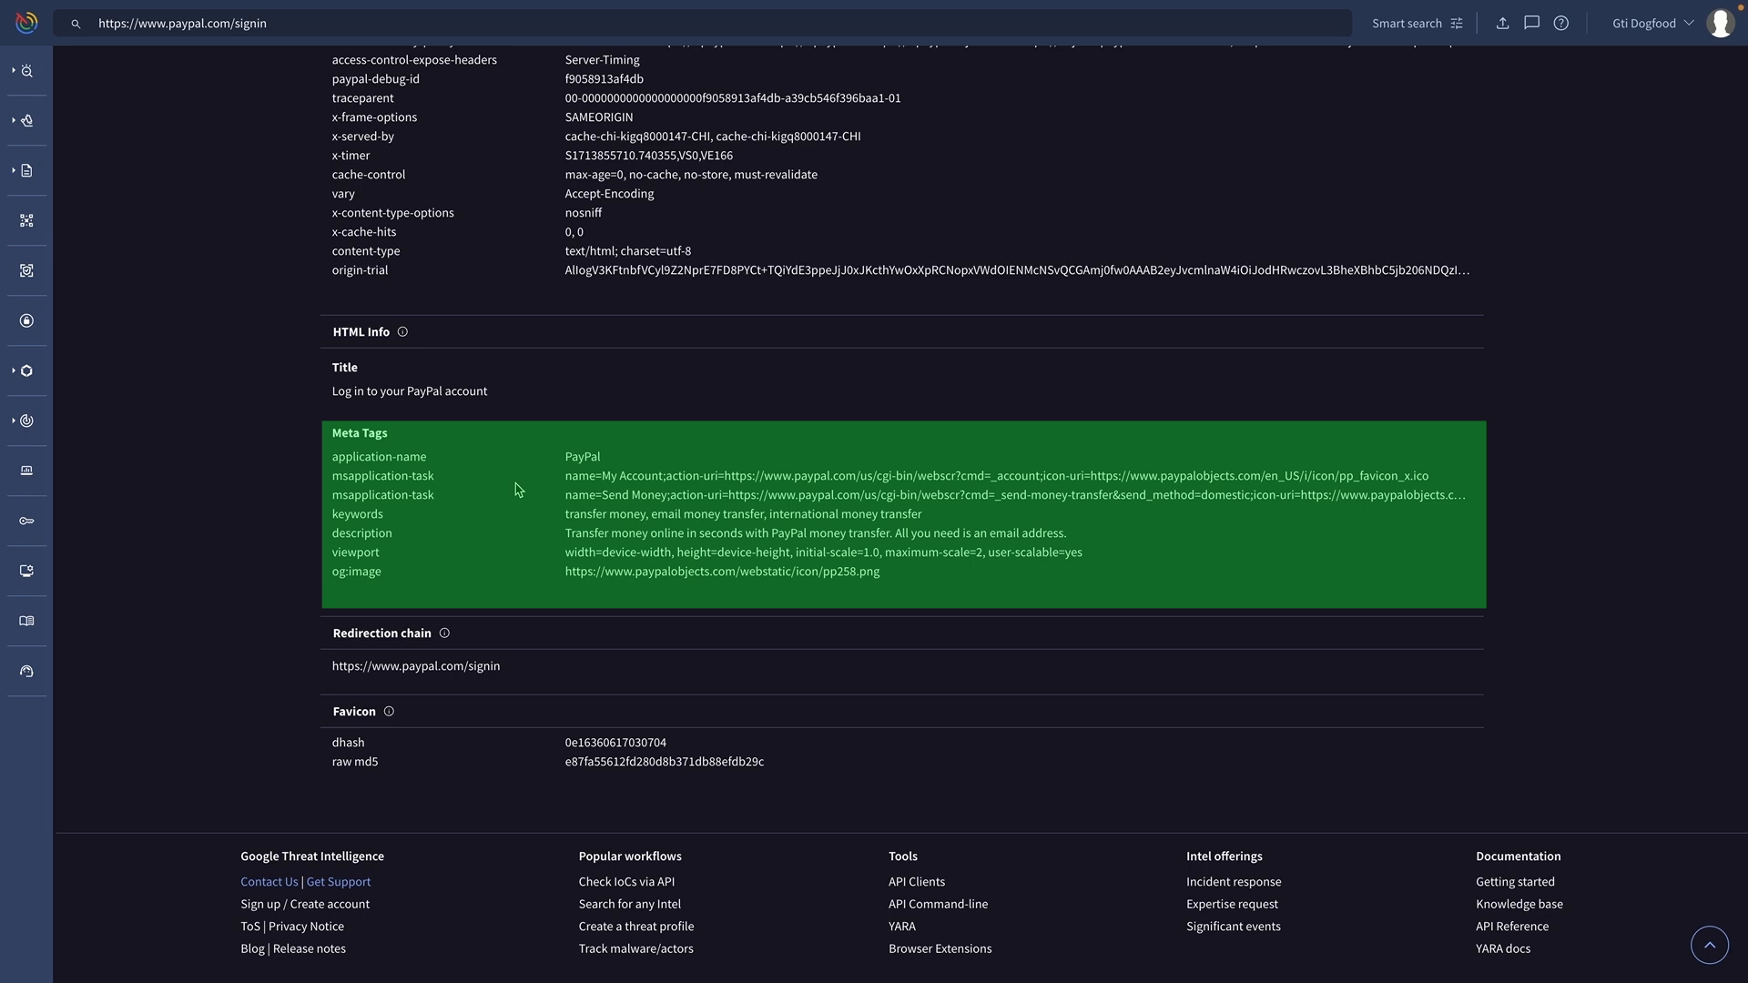
mouse_move(593, 752)
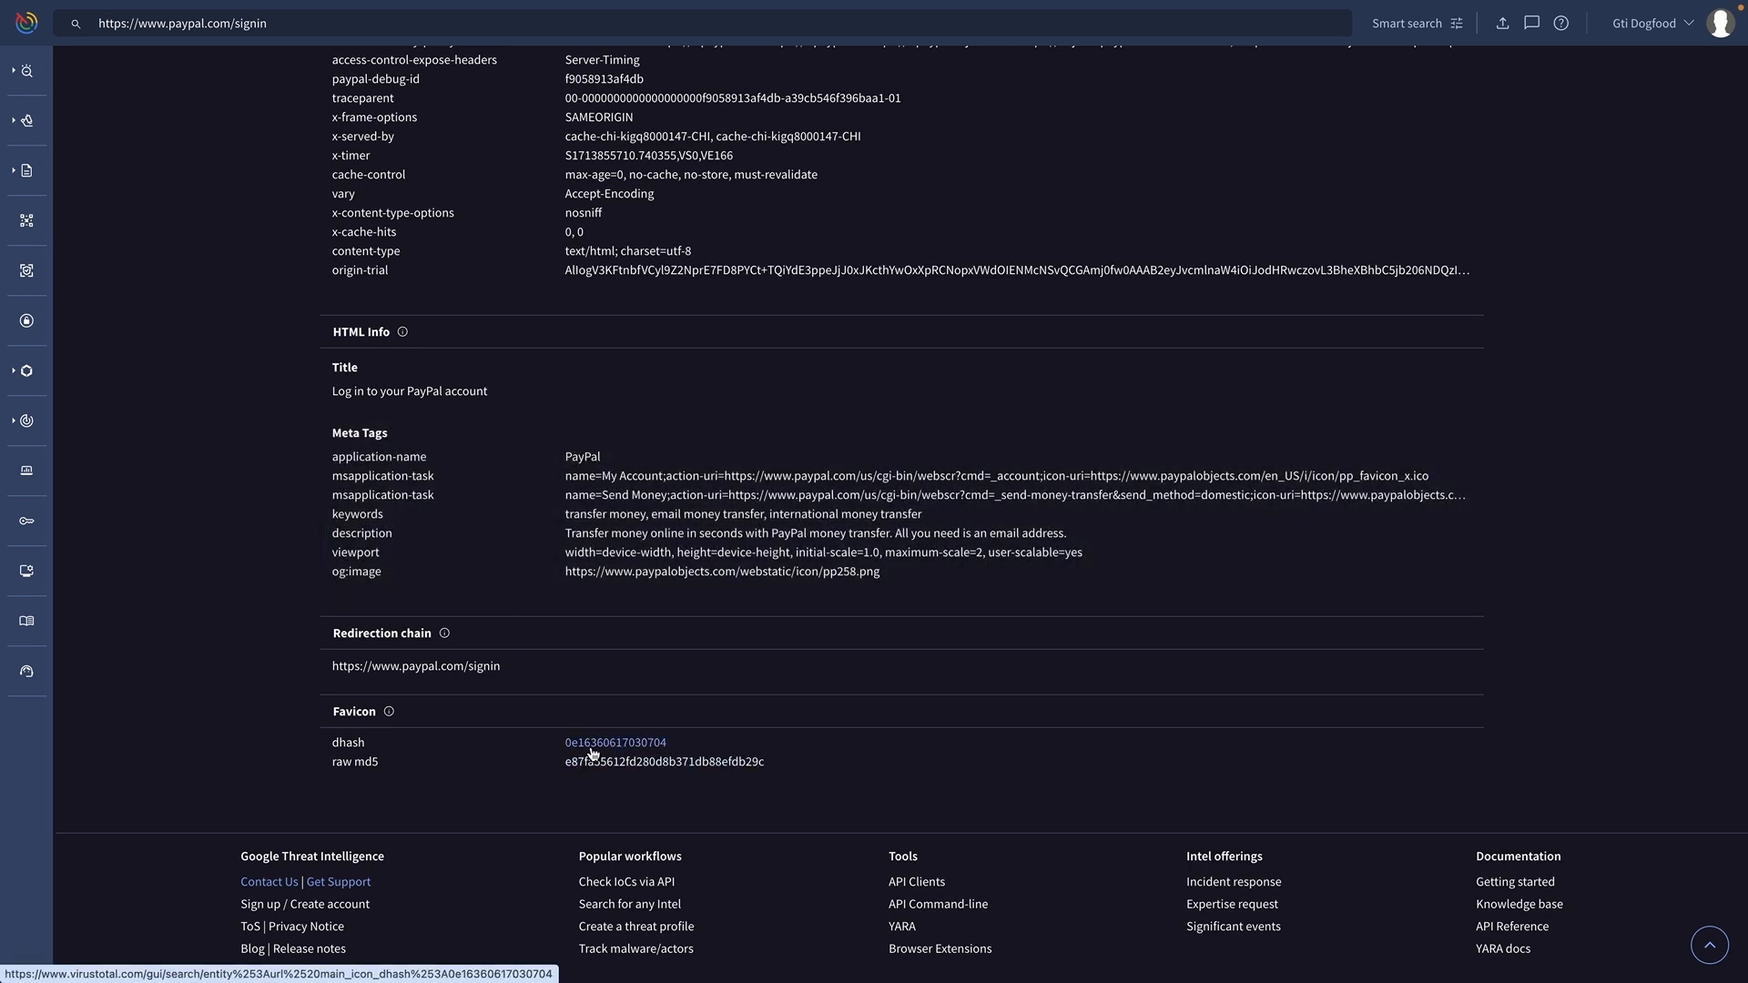
left_click(614, 743)
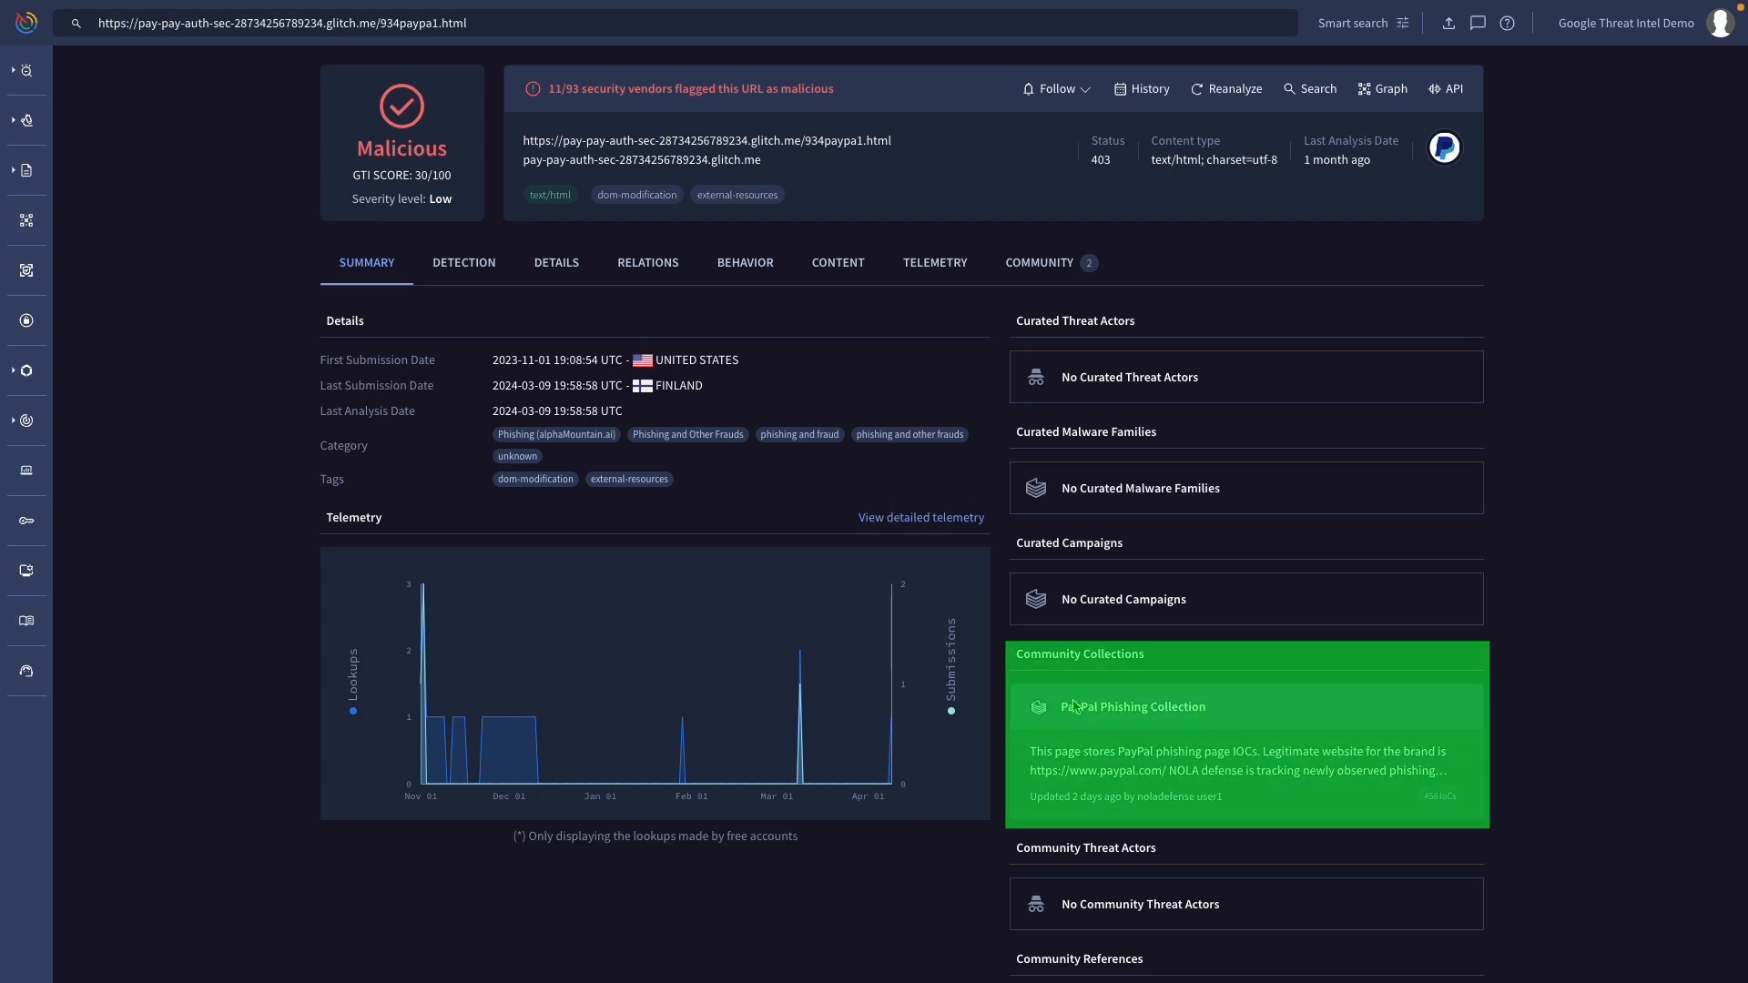
- View the PayPal Phishing Collection, then enter entity:file malware_config:paypal.com in the home search box
left_click(1133, 706)
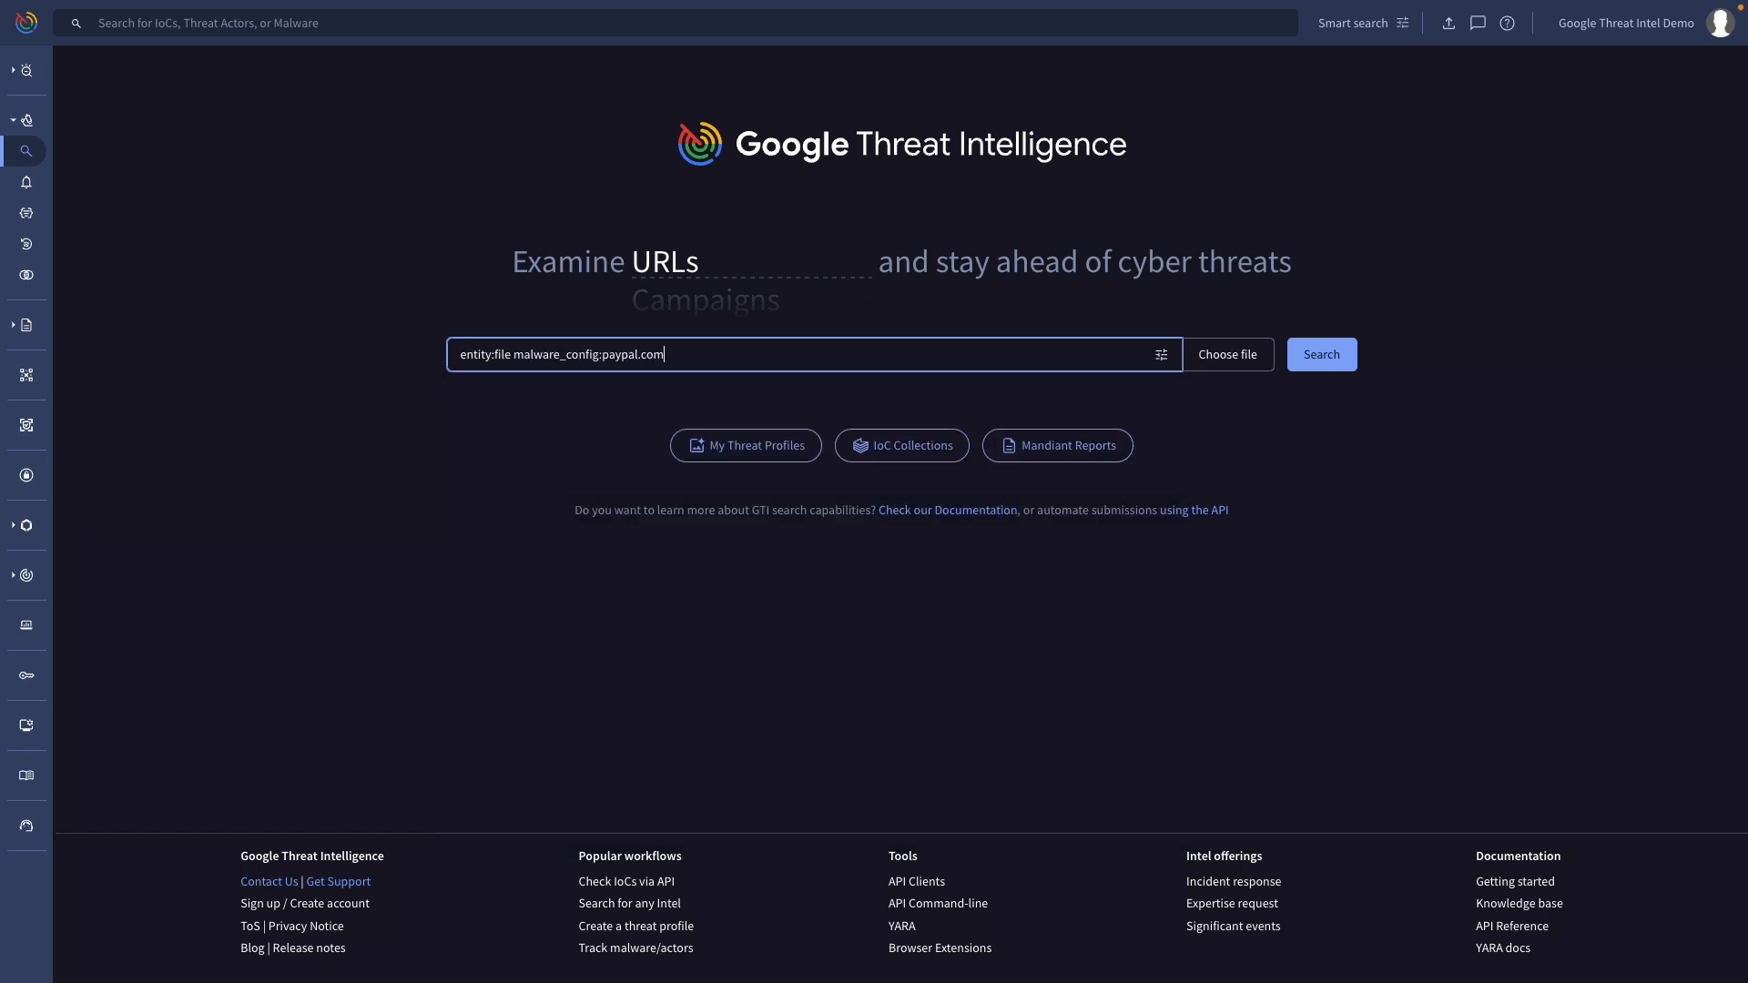
- Search for files configured with paypal.com and inspect the first Formbook sample's details
left_click(1322, 354)
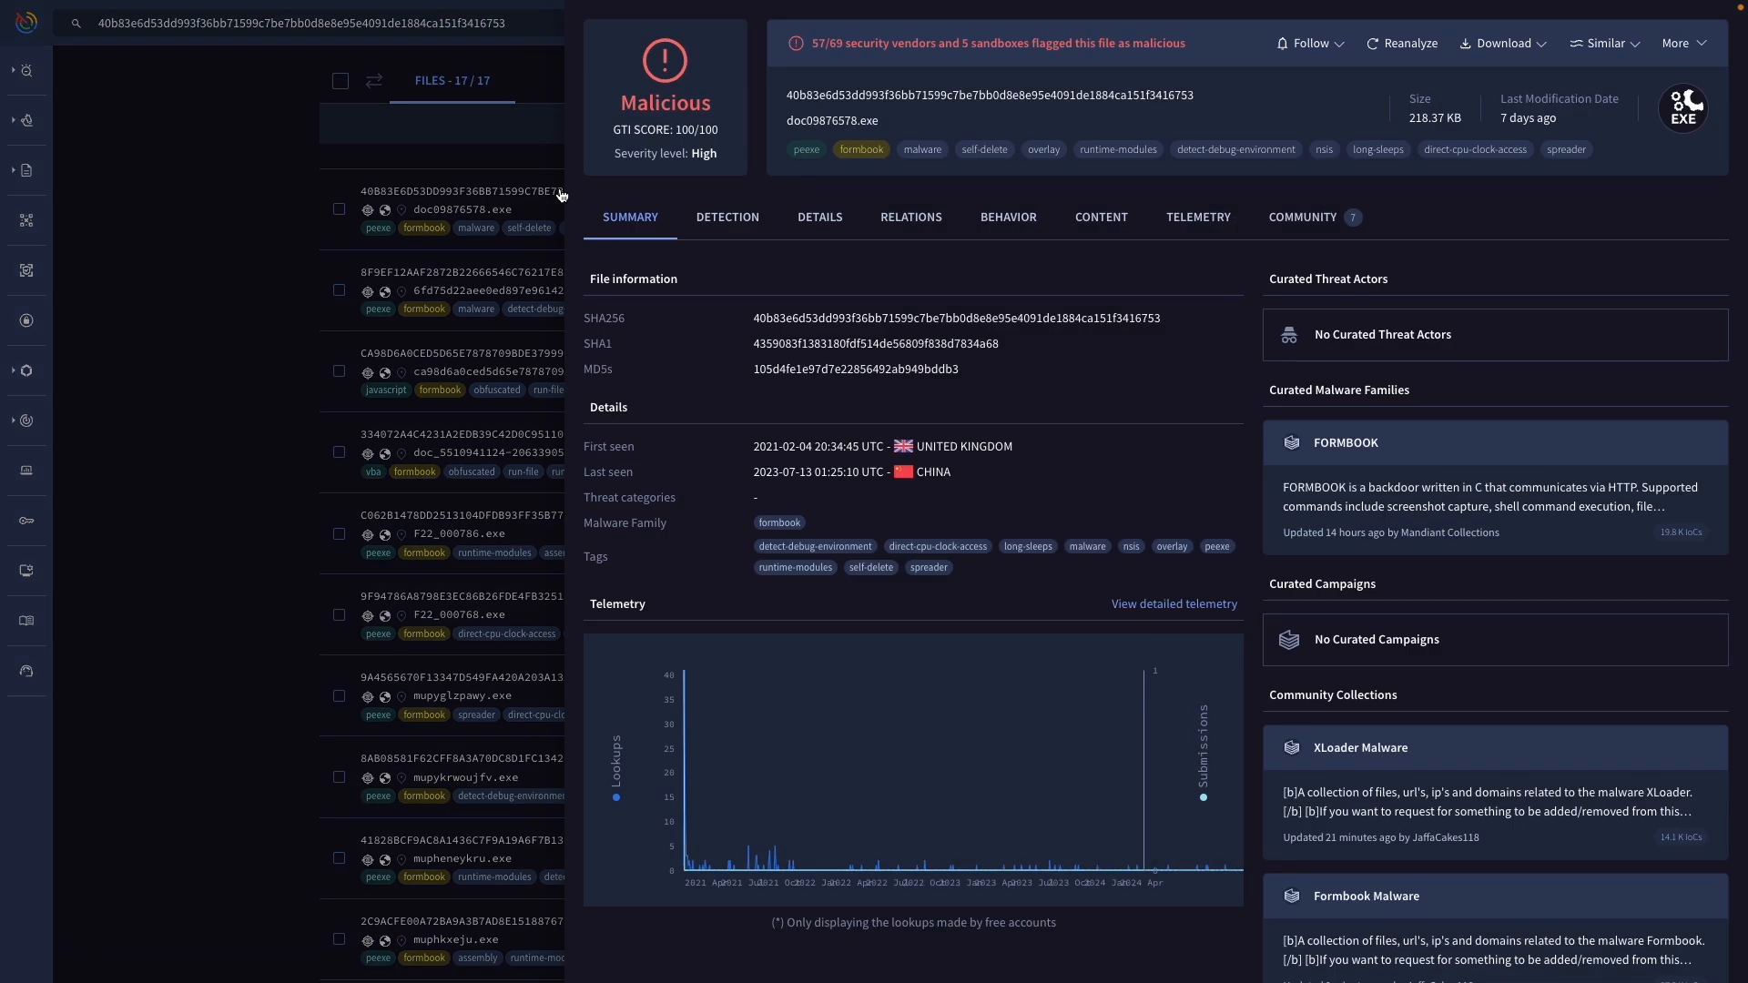
left_click(819, 216)
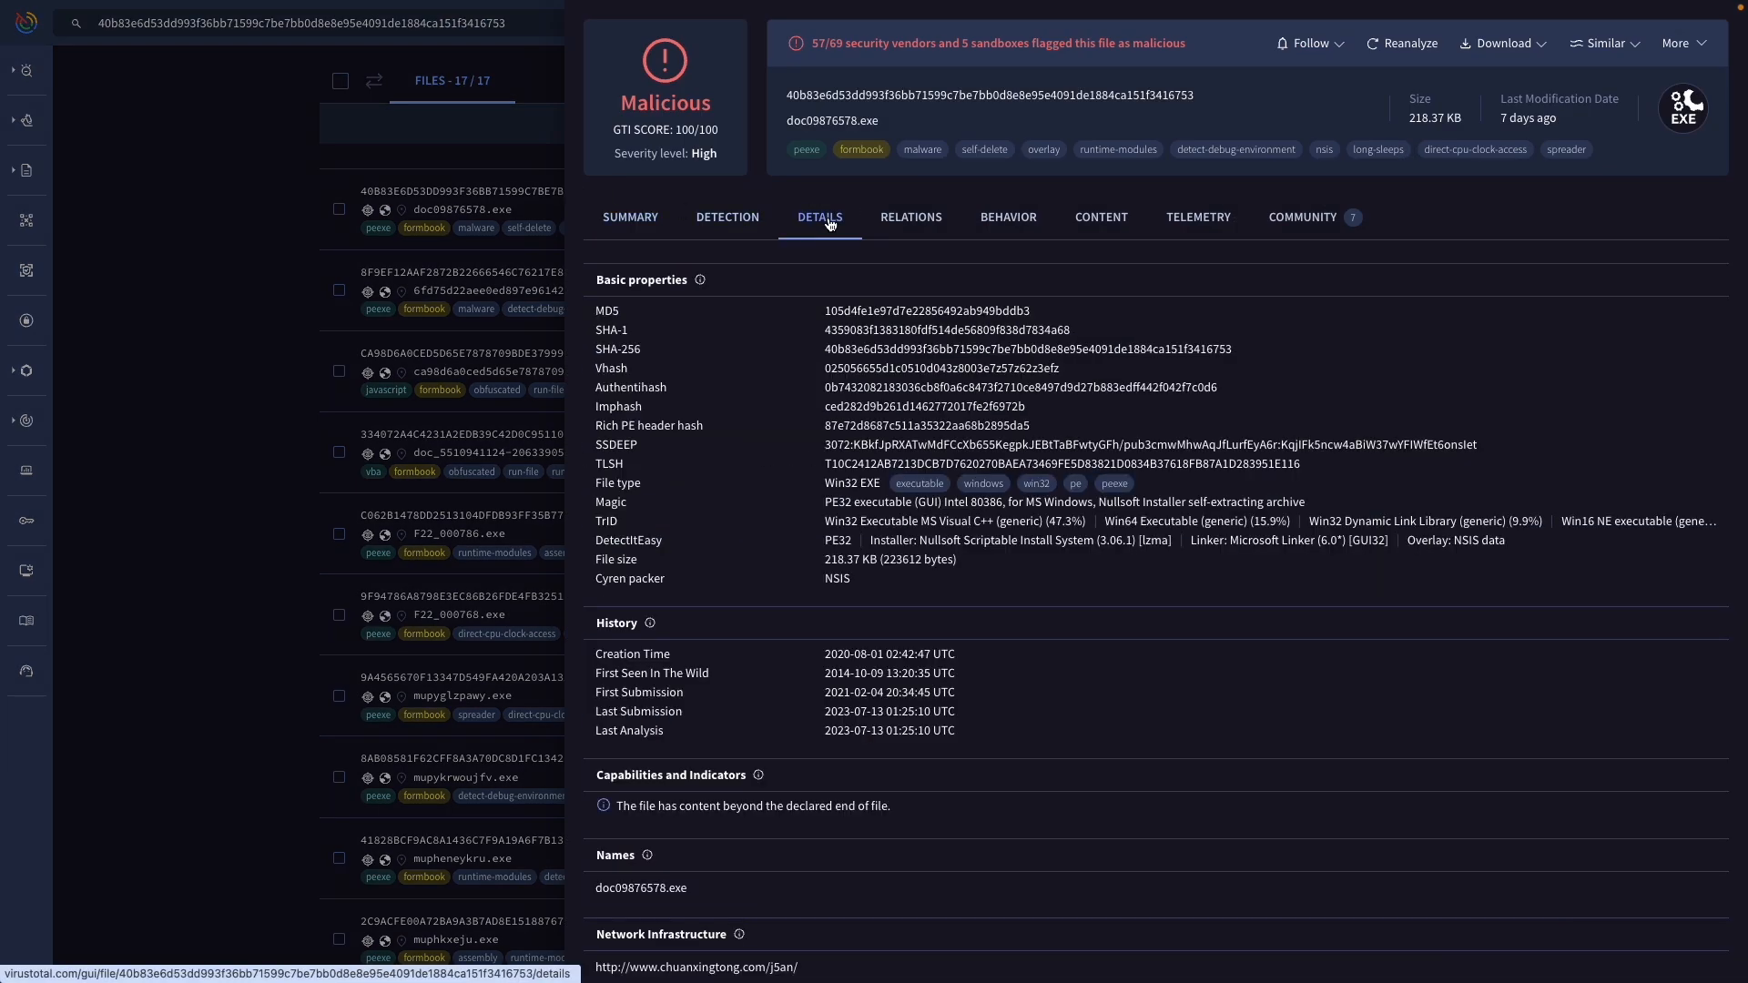
scroll("down", 3)
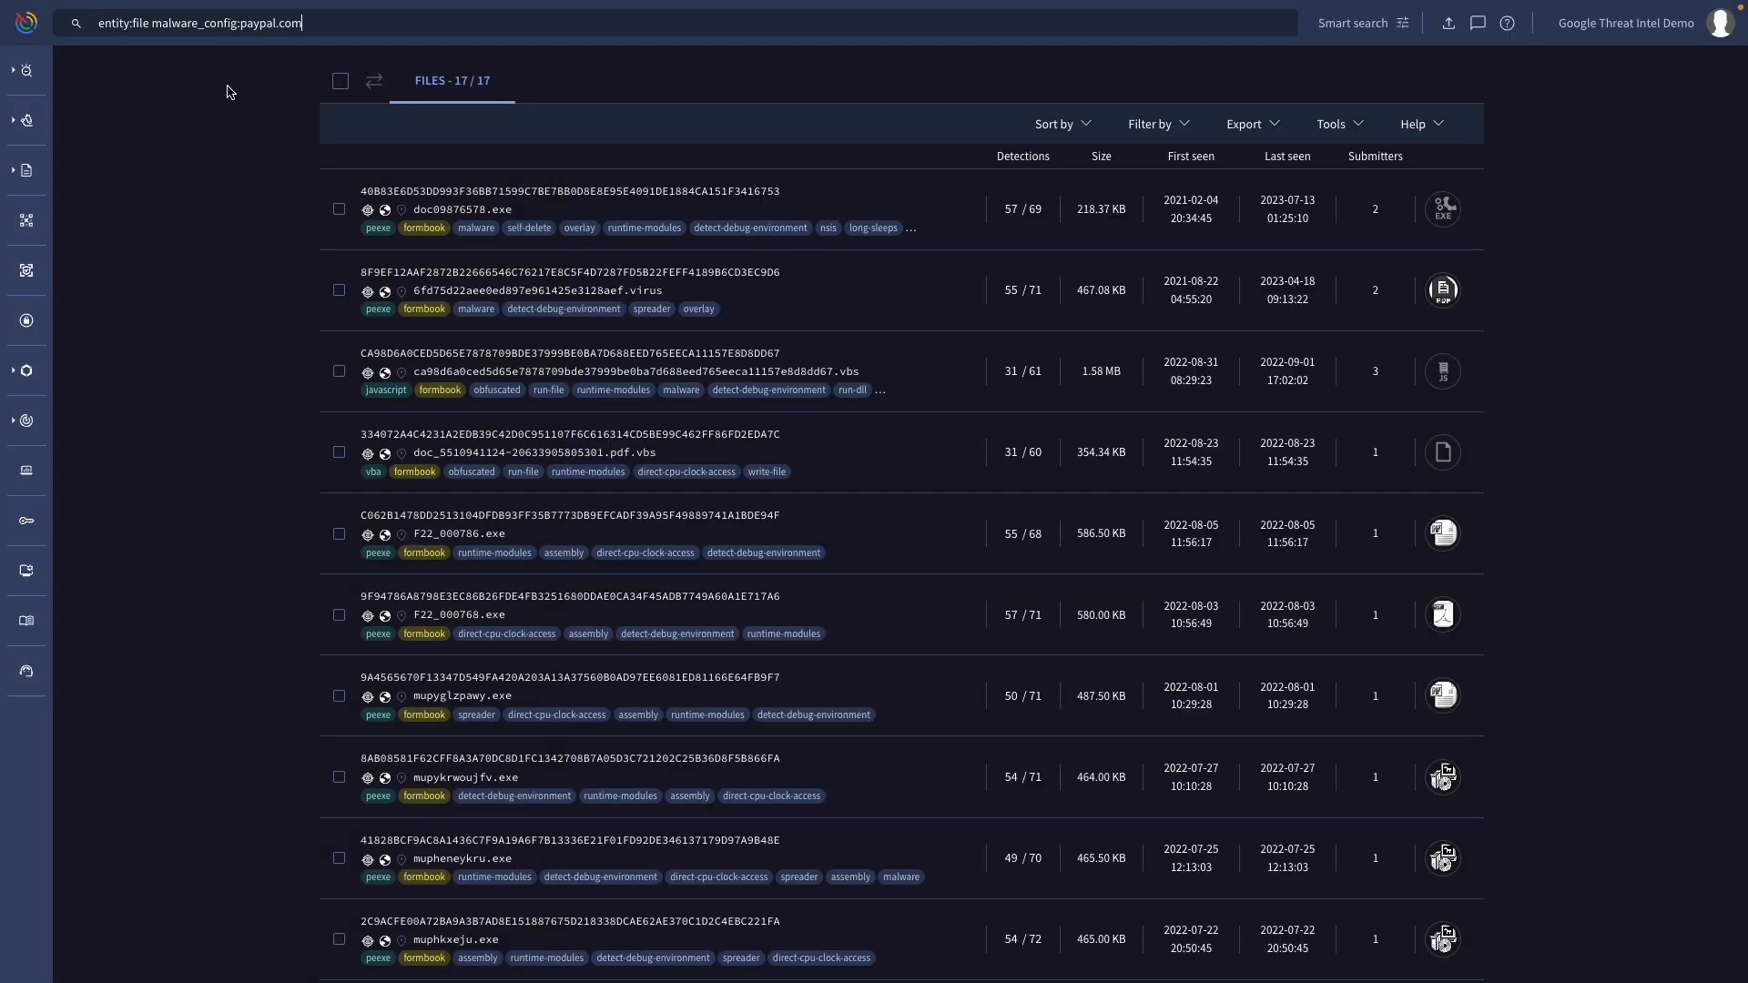
- Save a new Livehunt file ruleset matching paypal.com with a notification email added
left_click(88, 213)
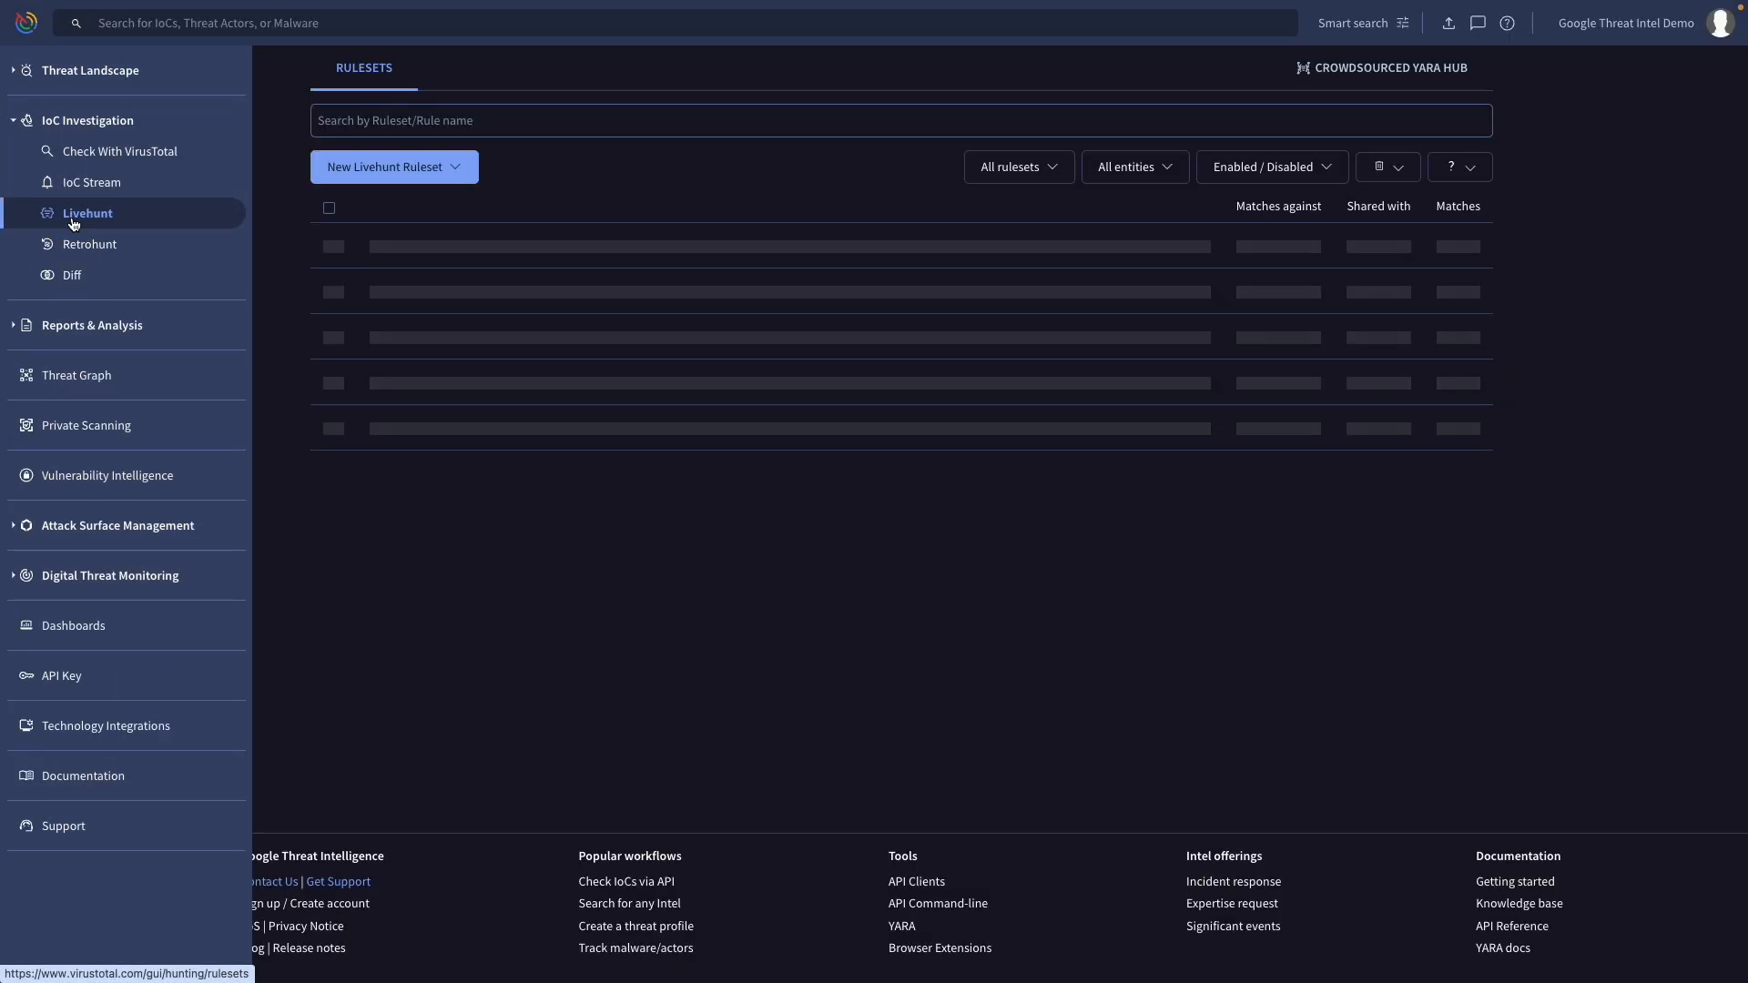
left_click(393, 166)
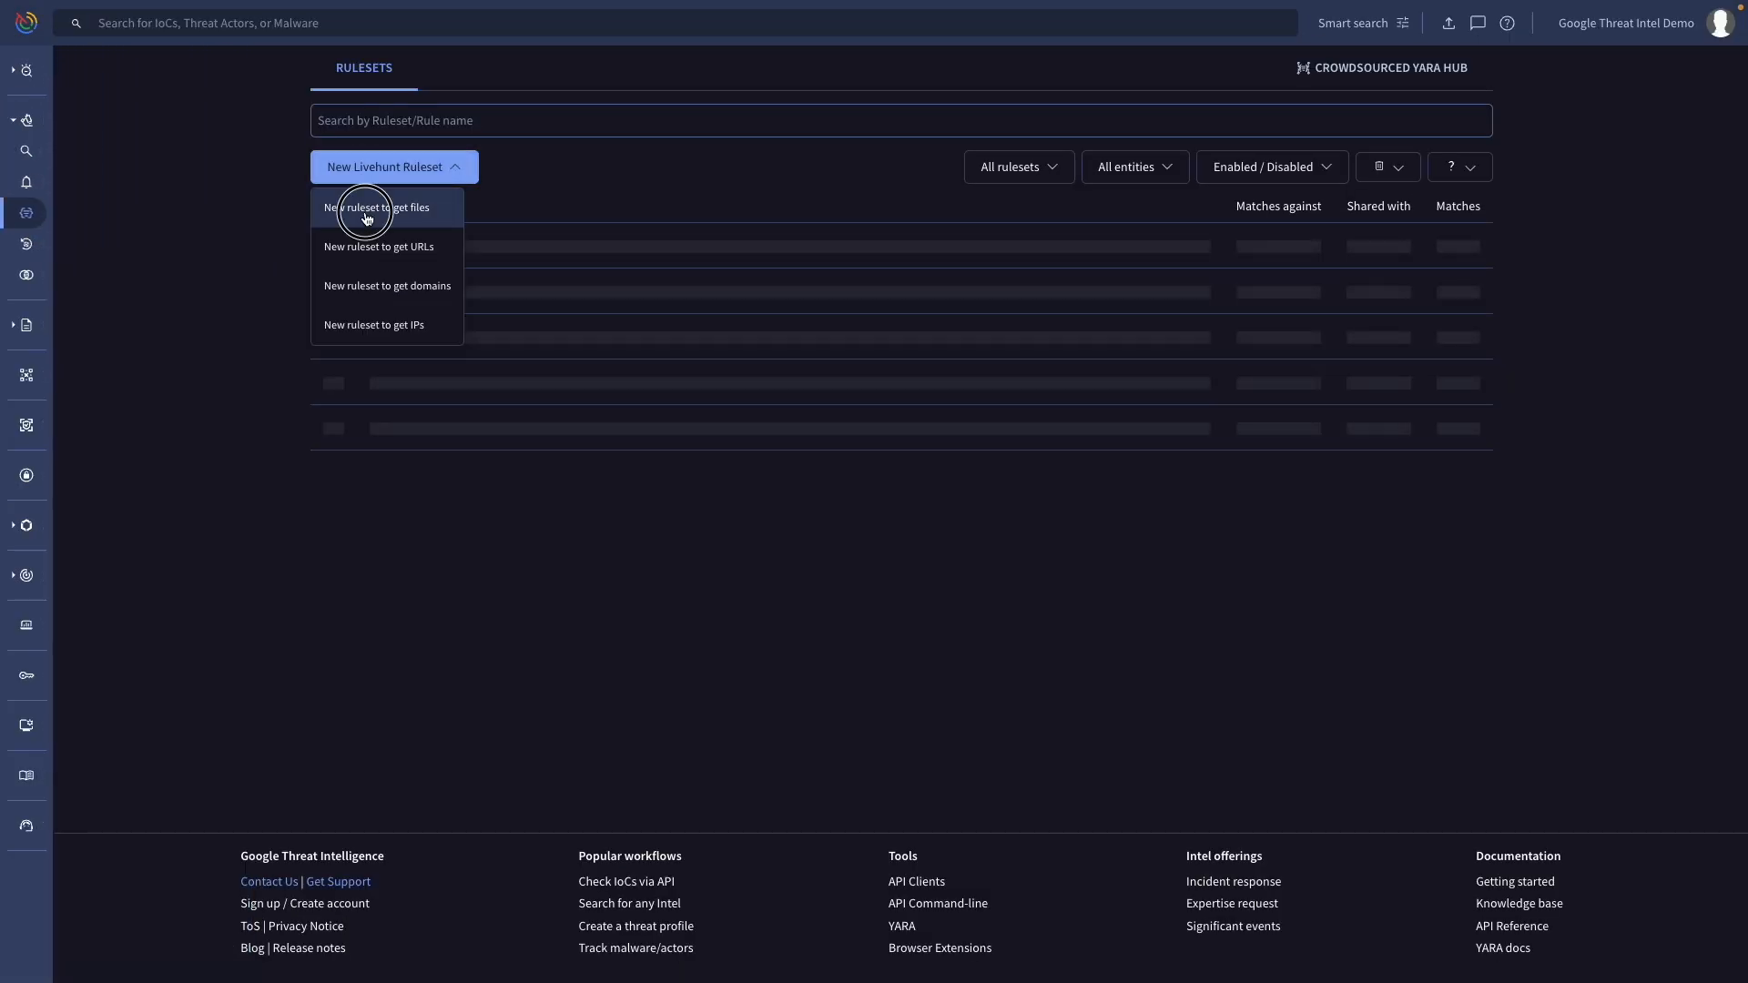
left_click(375, 208)
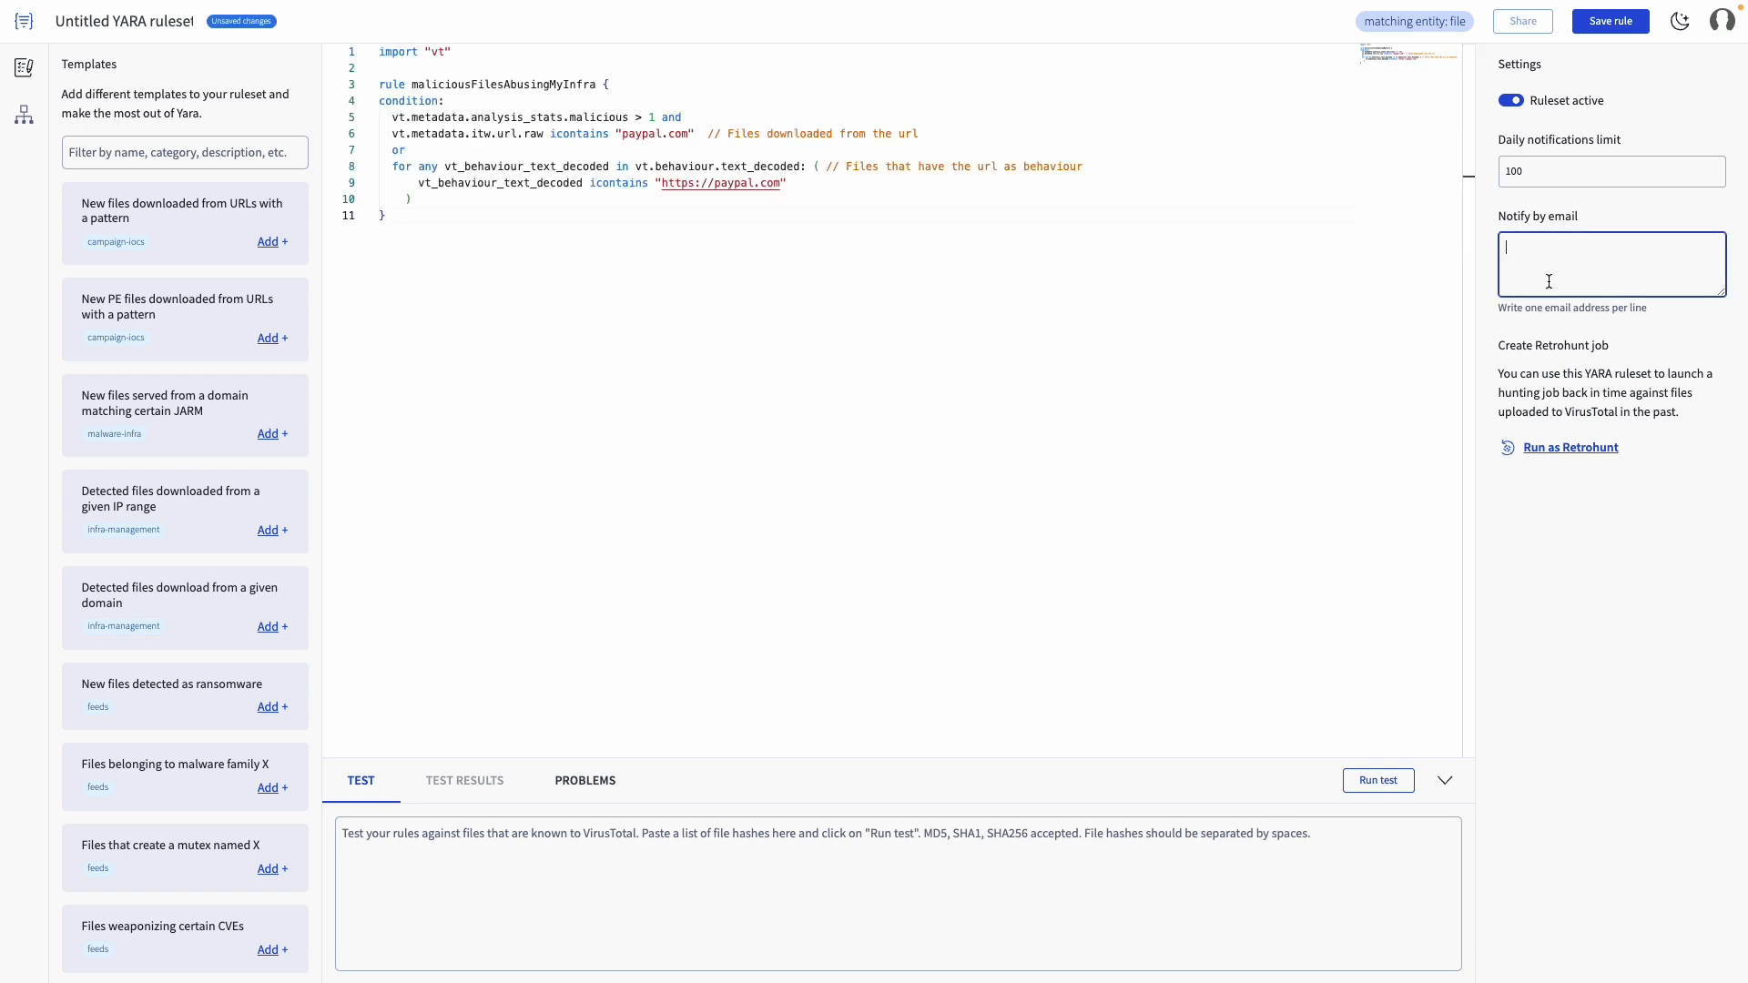
type("user@exampl")
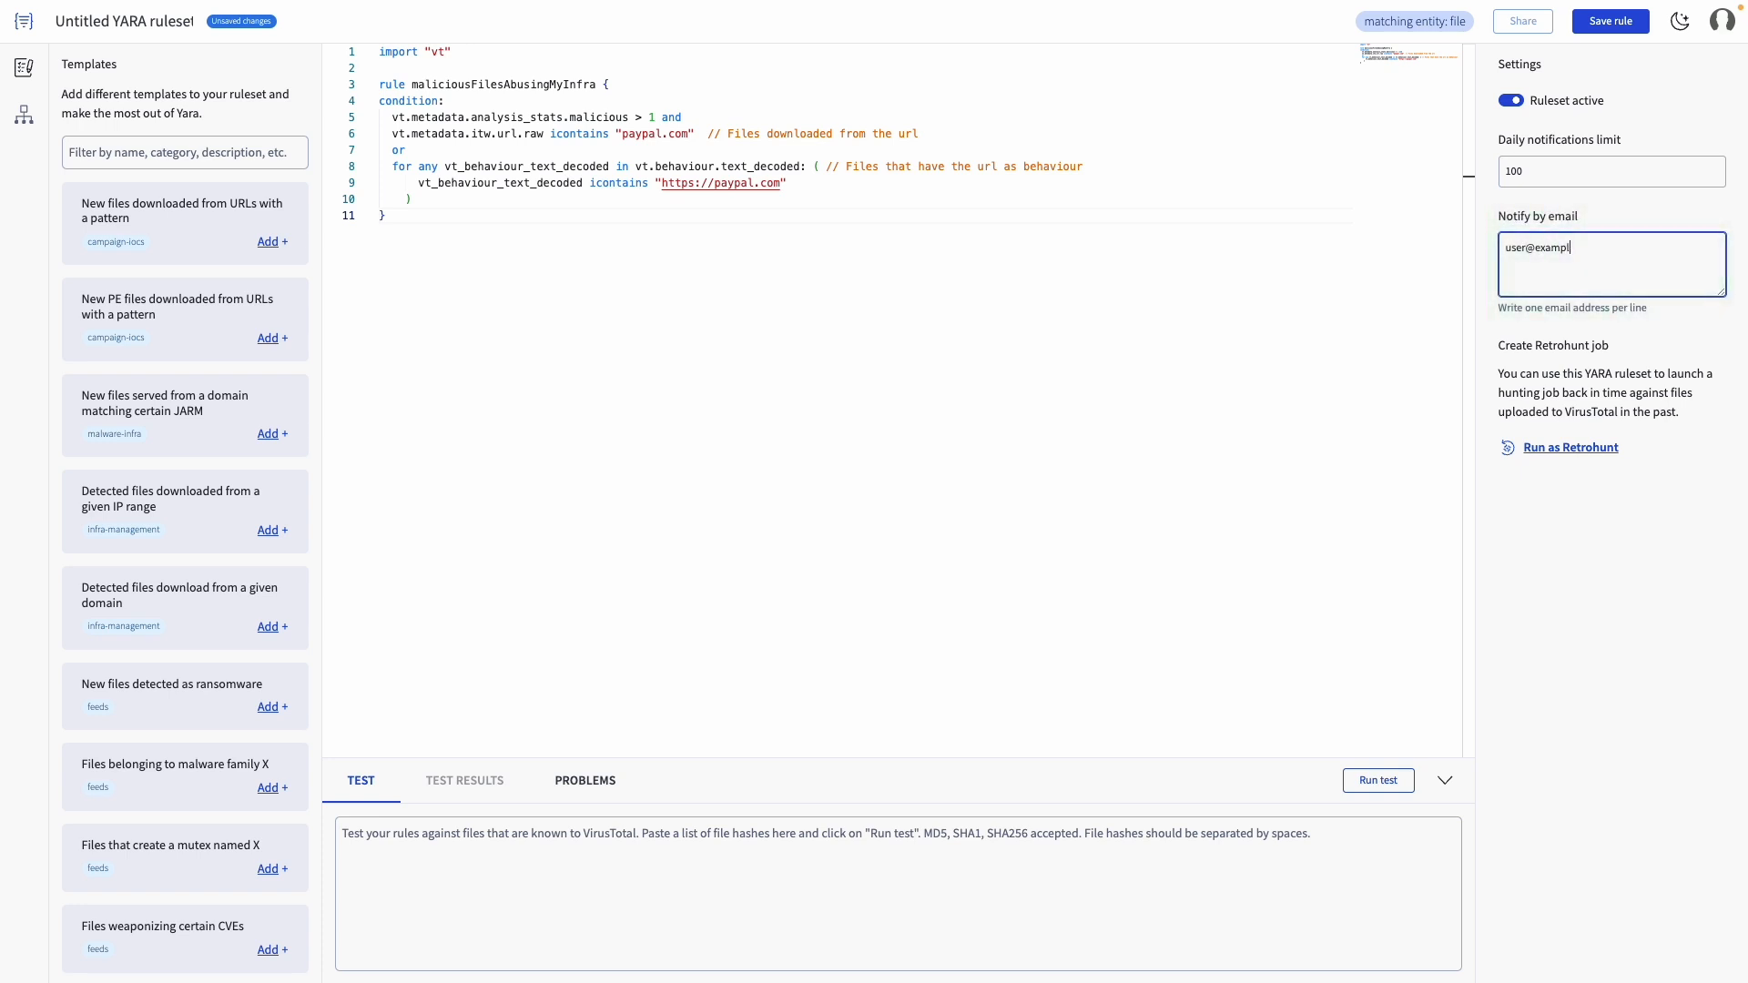
left_click(1609, 20)
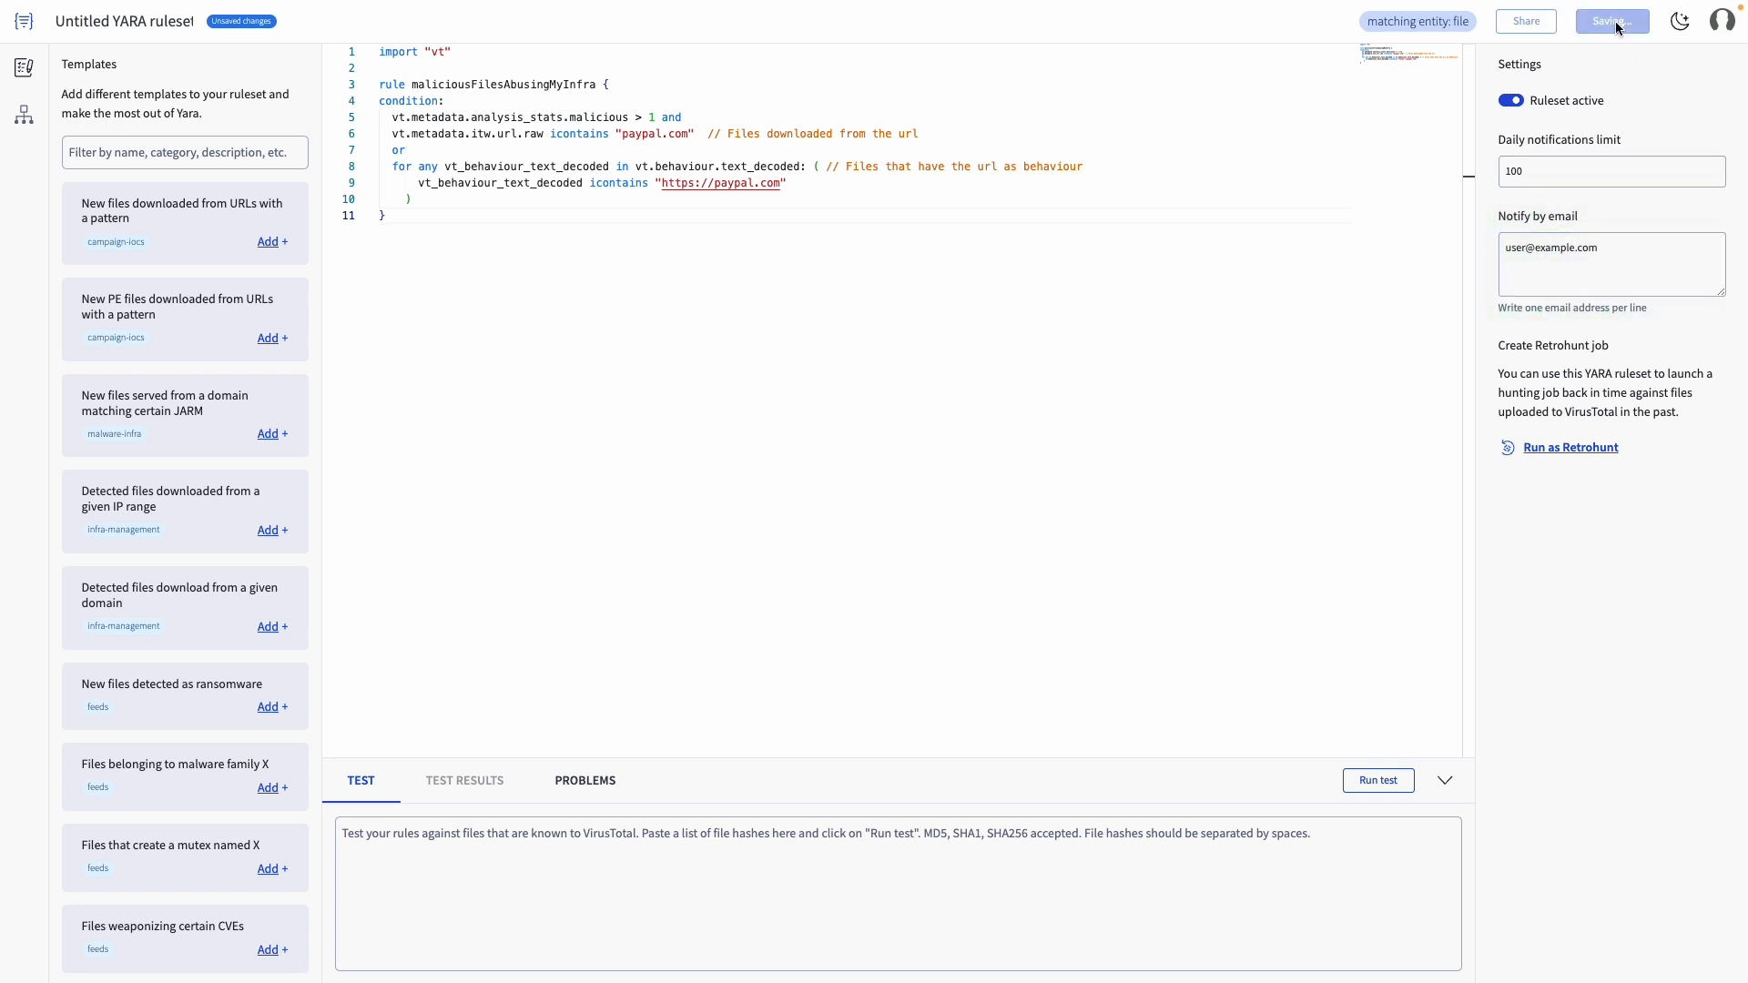